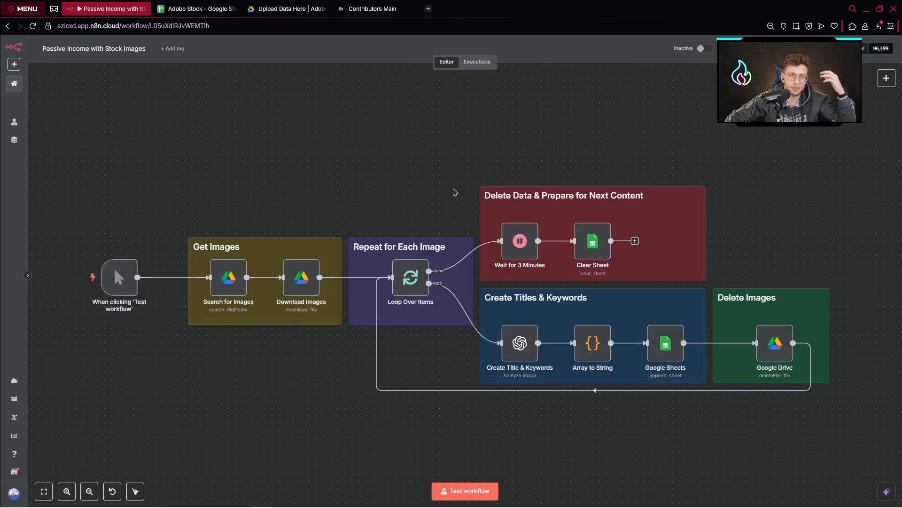
pyautogui.moveTo(713, 253)
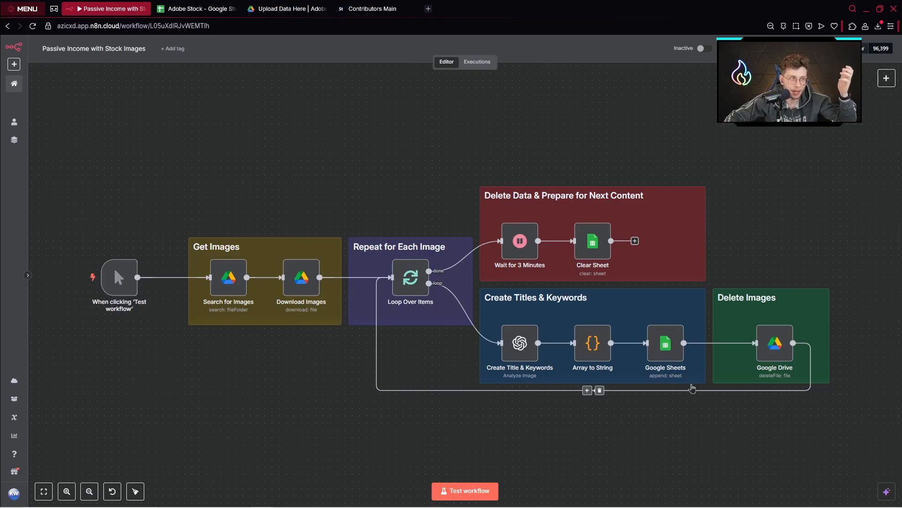
# Check lifetime downloads and earnings on the Adobe Stock contributor dashboard
pyautogui.click(372, 8)
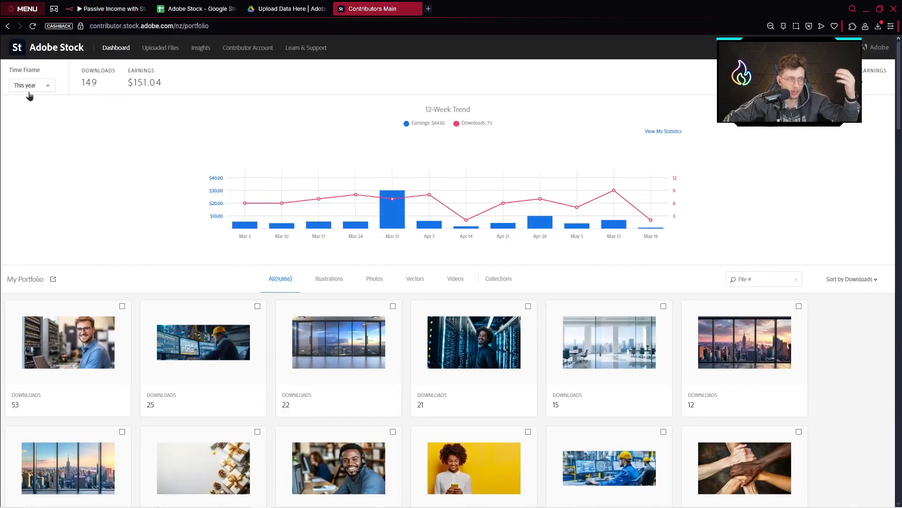
pyautogui.click(31, 85)
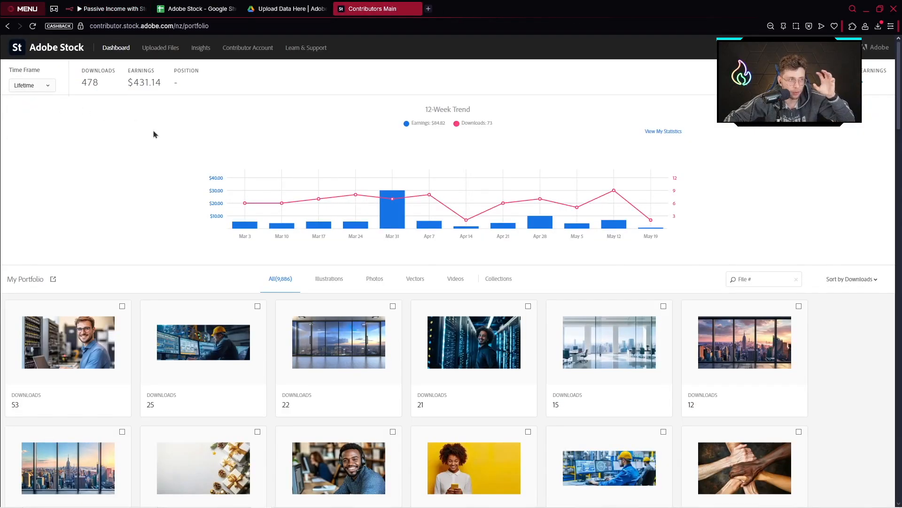
pyautogui.moveTo(277, 445)
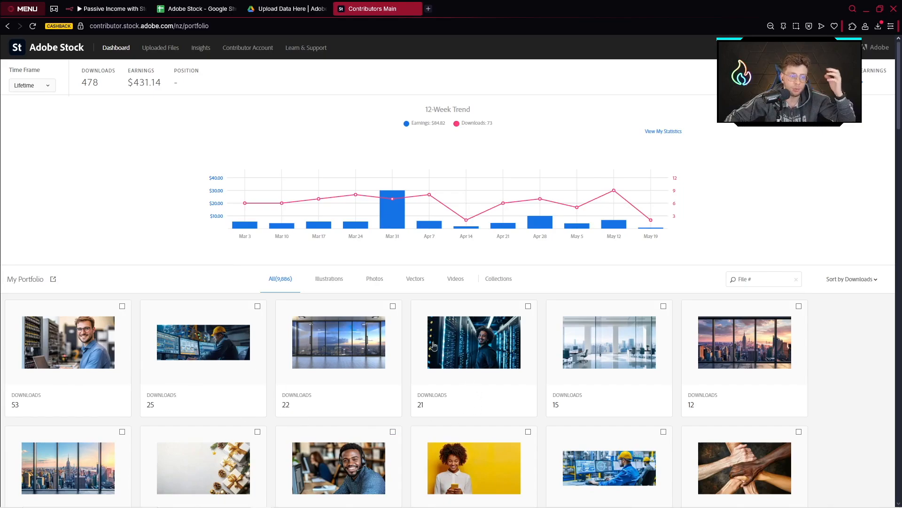
pyautogui.moveTo(328, 352)
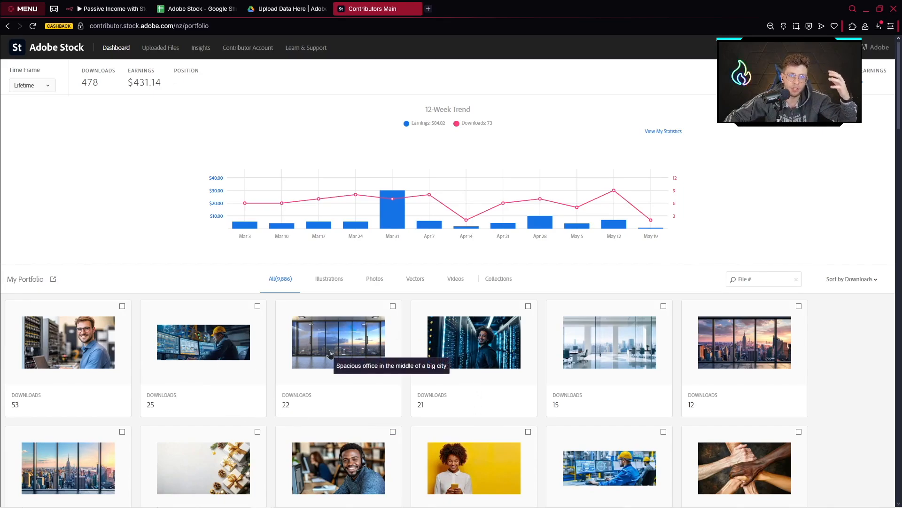
pyautogui.click(107, 9)
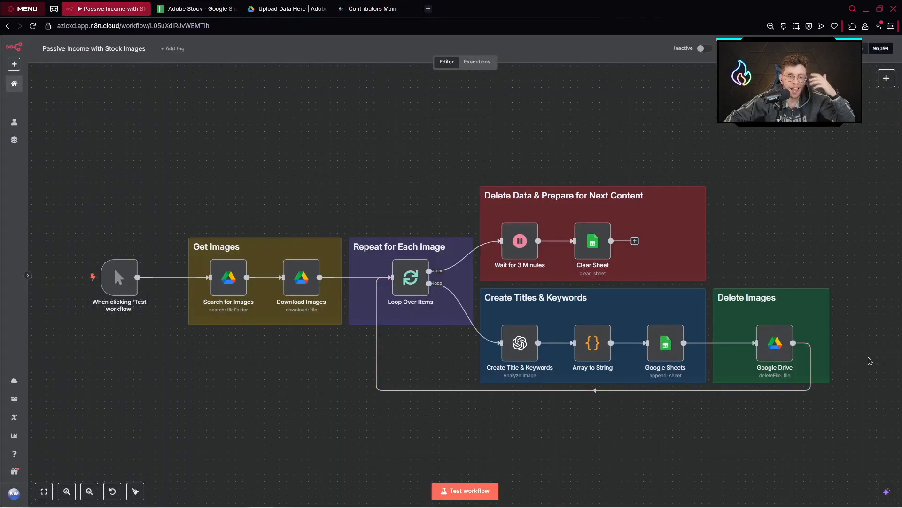
pyautogui.moveTo(715, 177)
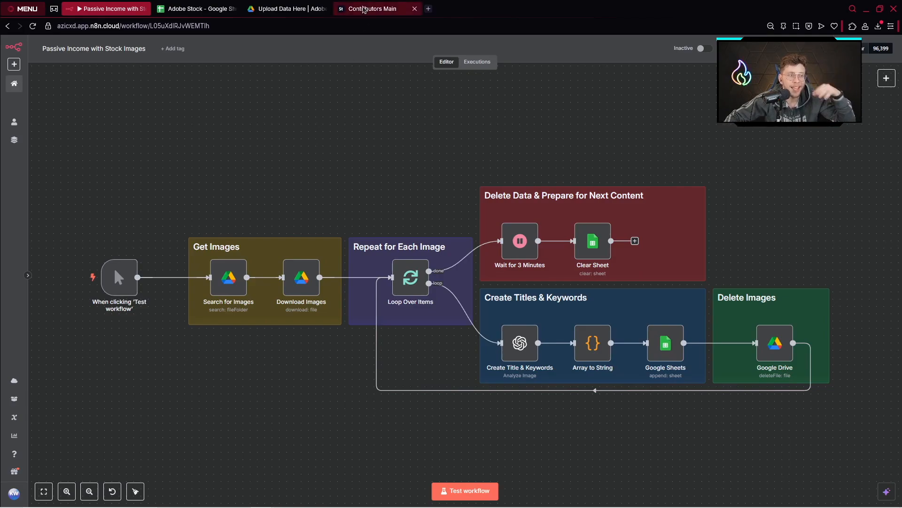
pyautogui.click(372, 8)
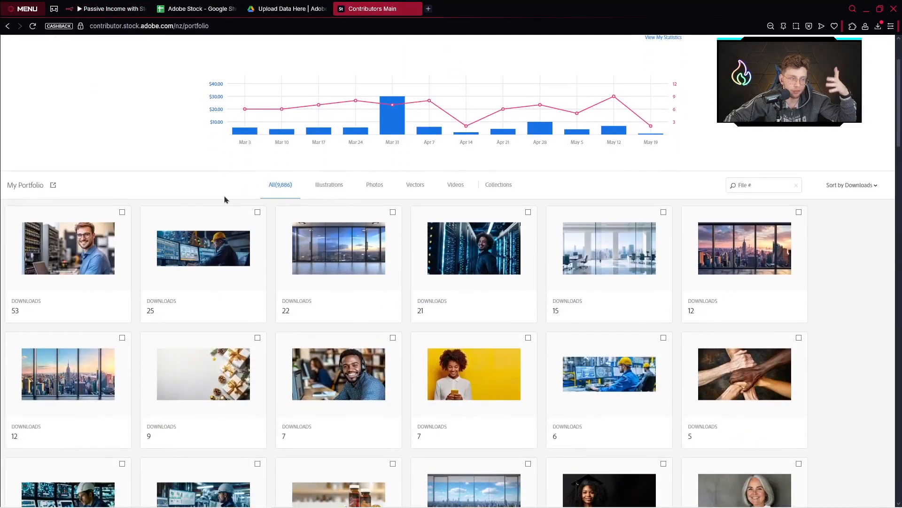
pyautogui.moveTo(203, 374)
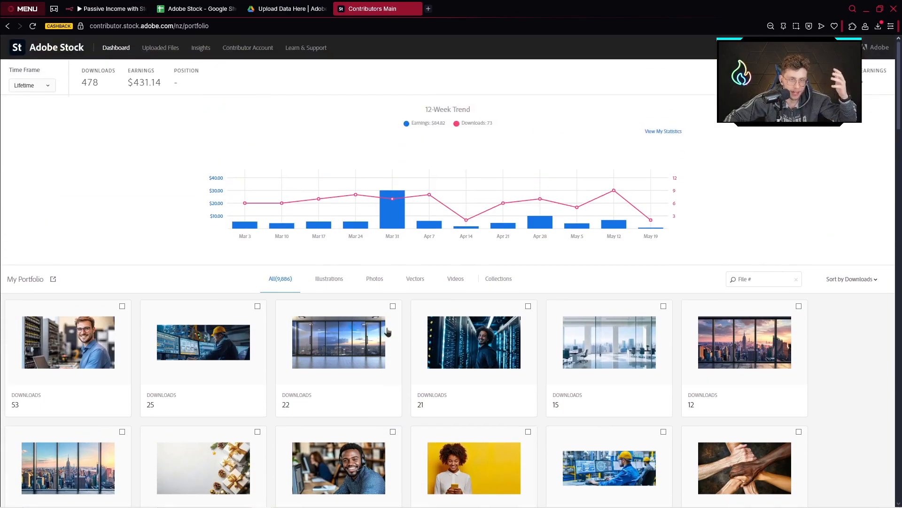
pyautogui.click(106, 8)
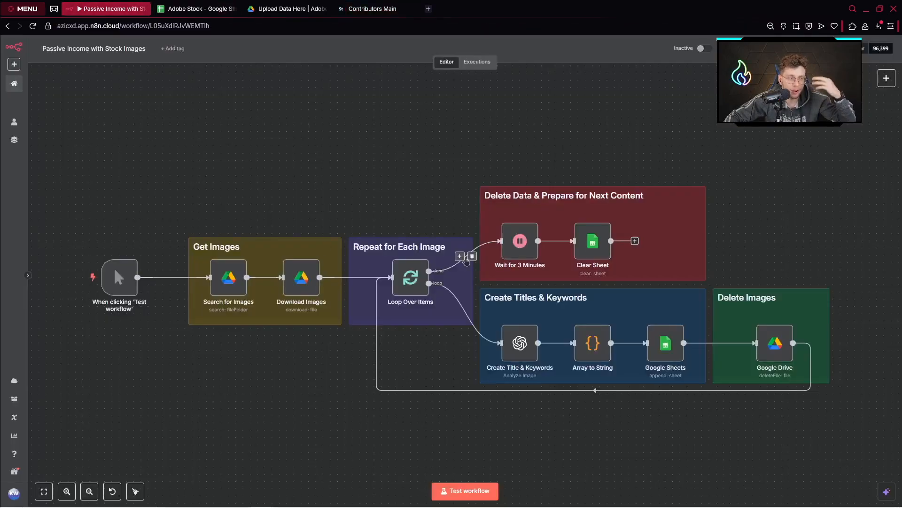
pyautogui.moveTo(829, 244)
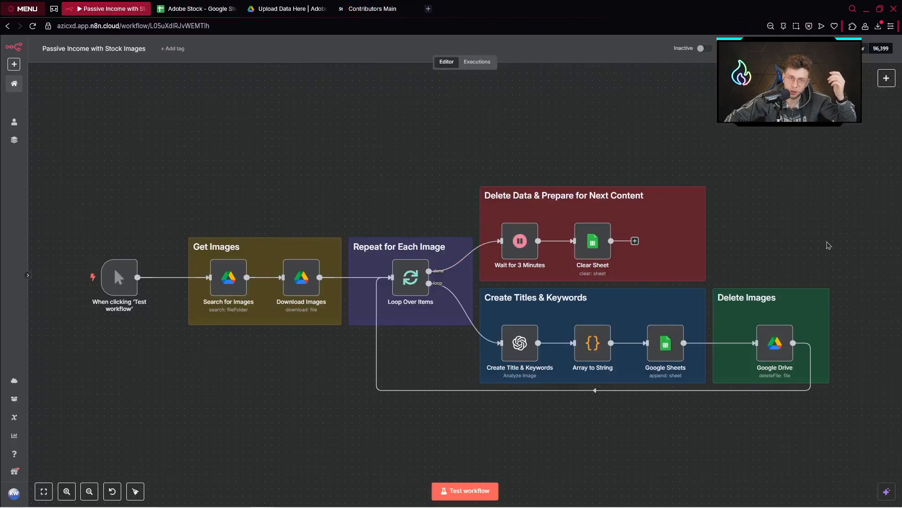
# Confirm the test images are in the Drive upload folder, then run the n8n workflow
pyautogui.click(287, 8)
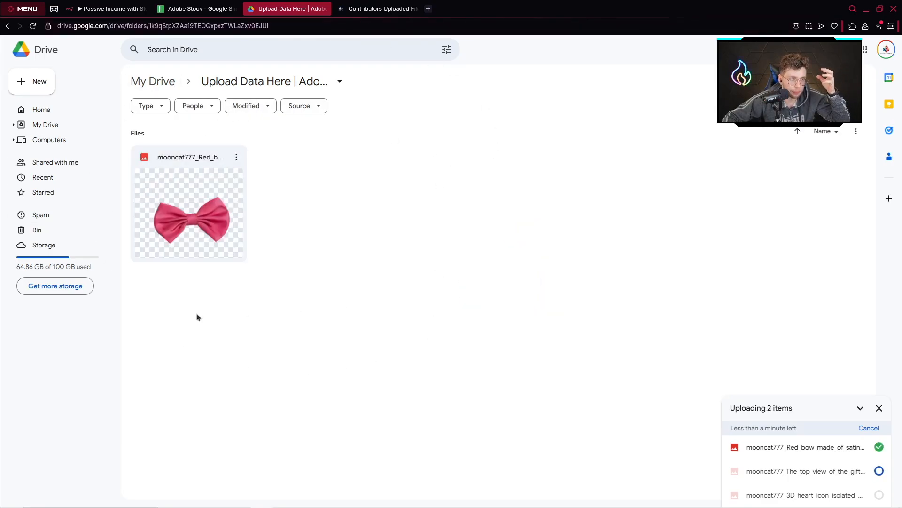
pyautogui.click(107, 8)
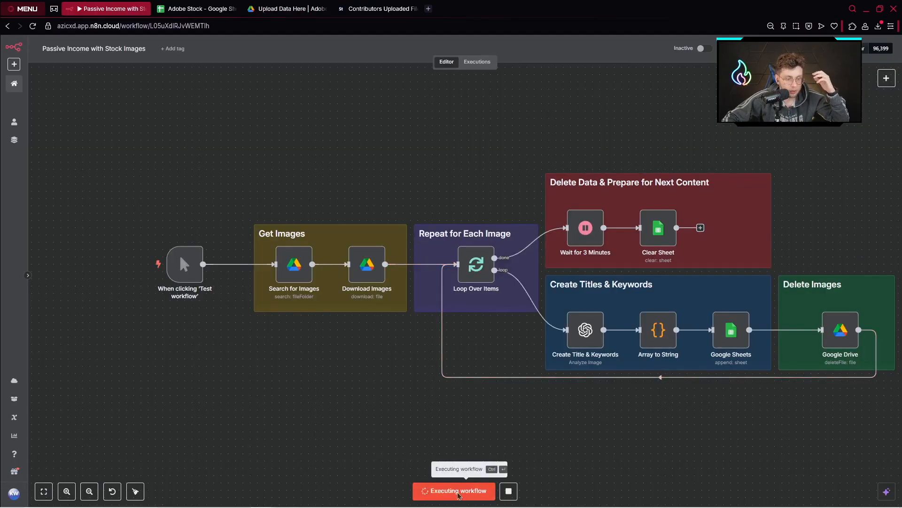
pyautogui.click(454, 491)
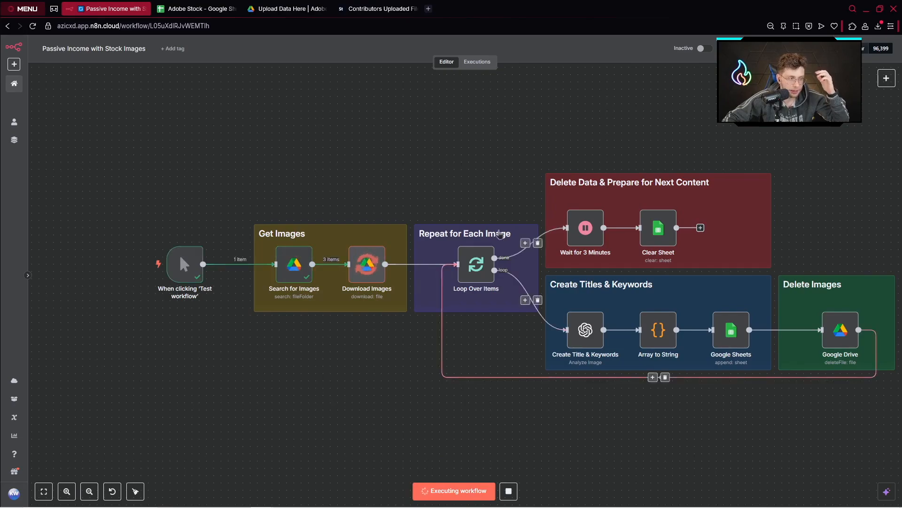
# Download the Adobe Stock sheet with its three image rows as a .csv file
pyautogui.click(197, 8)
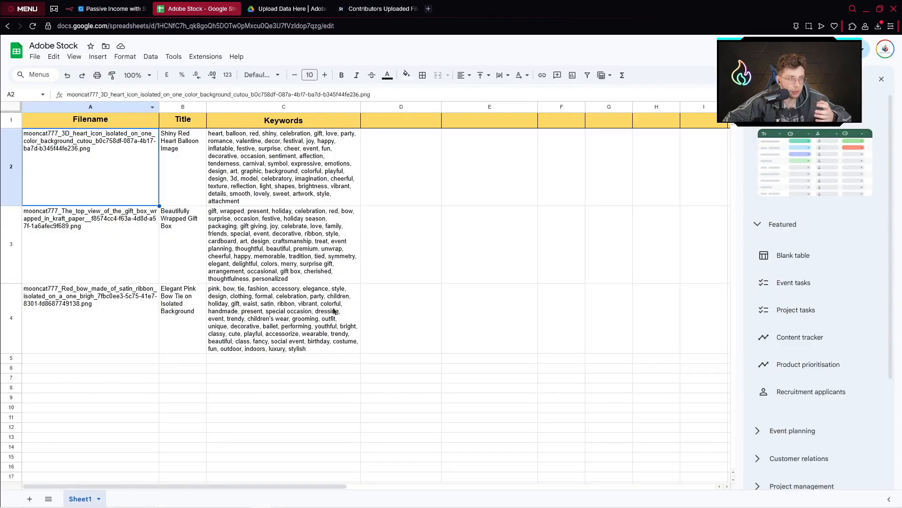
pyautogui.click(35, 56)
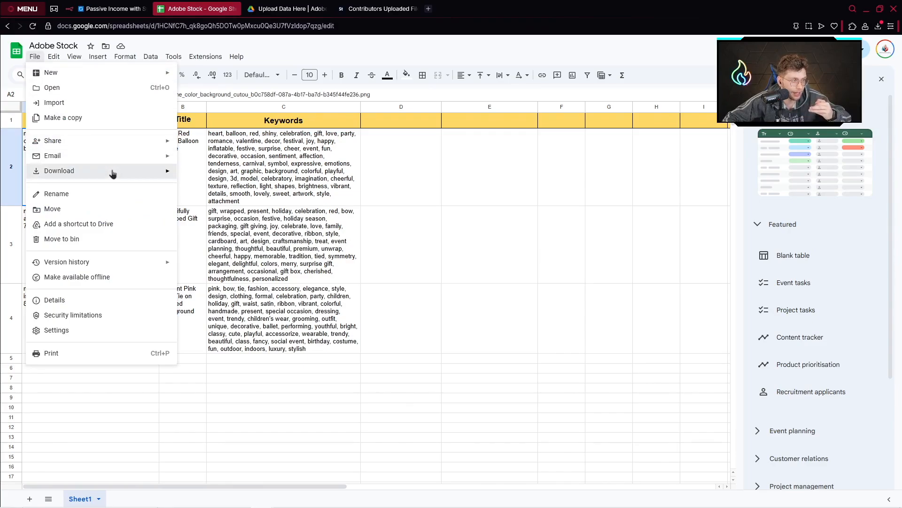
pyautogui.click(249, 238)
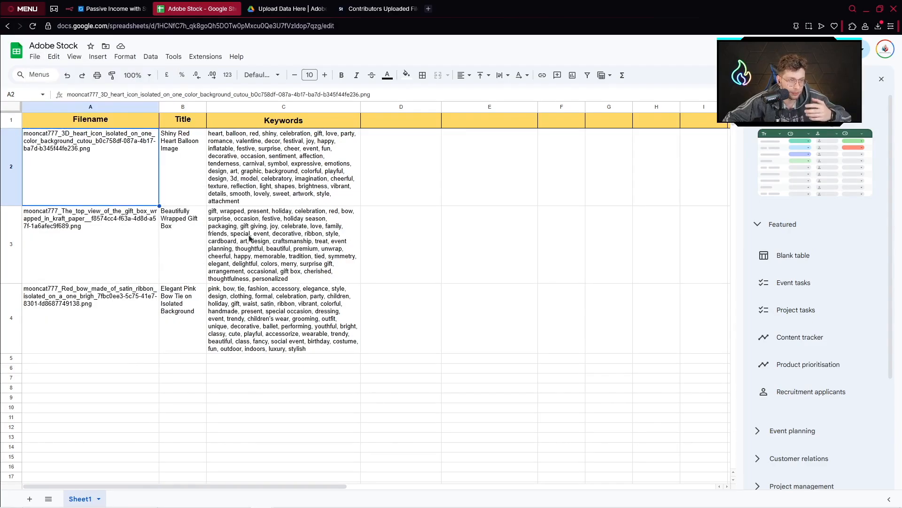
# Upload the downloaded metadata CSV on Adobe Stock's Uploaded Files page
pyautogui.click(377, 8)
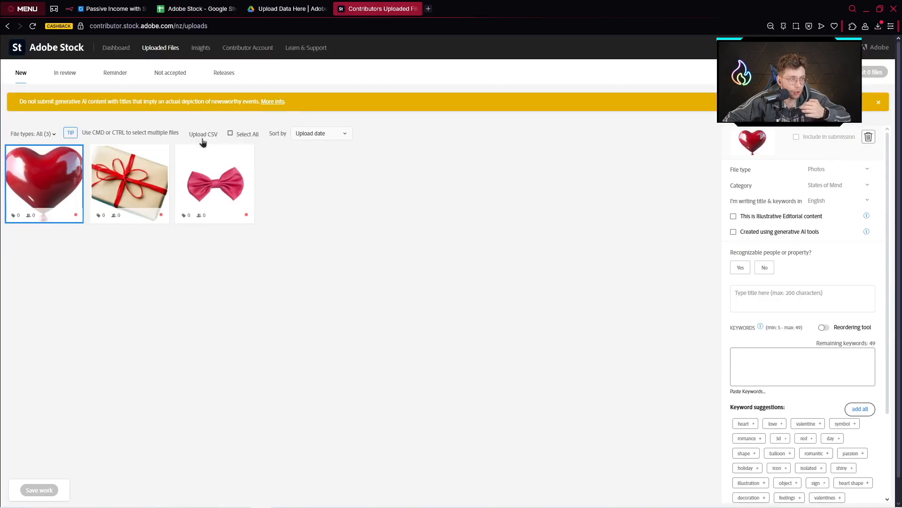
pyautogui.click(203, 134)
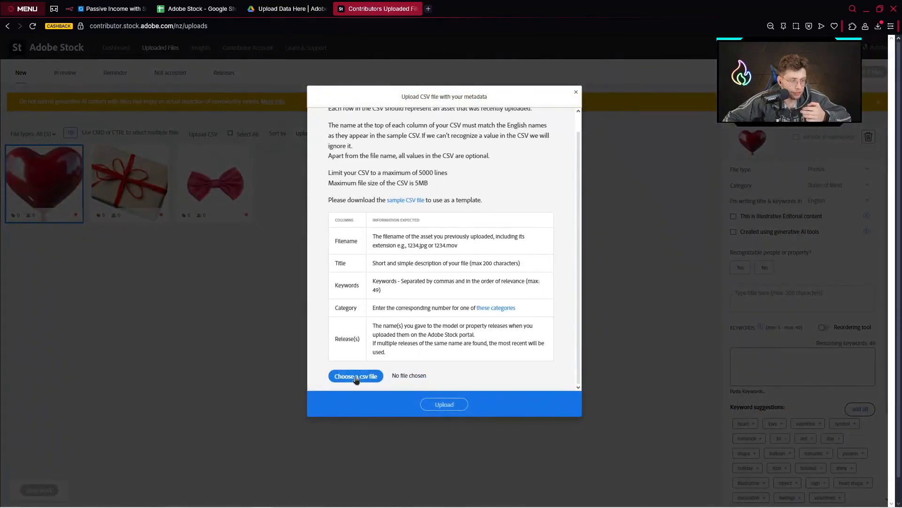
pyautogui.click(356, 375)
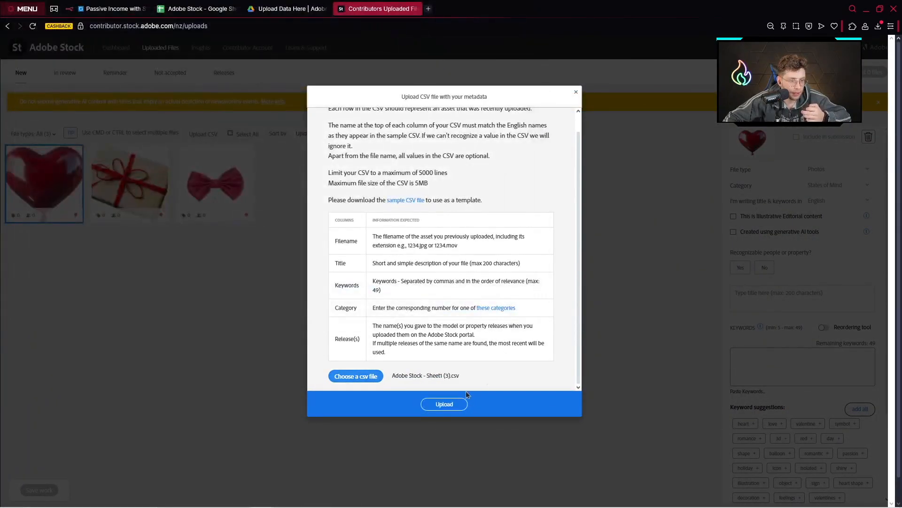
pyautogui.click(444, 404)
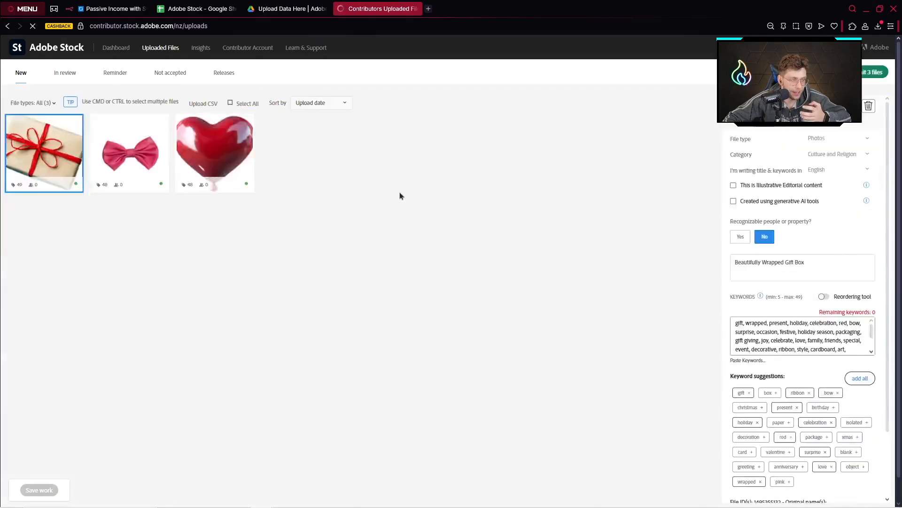
# Review the applied titles and keywords on the heart balloon, bow tie and gift box images
pyautogui.click(214, 153)
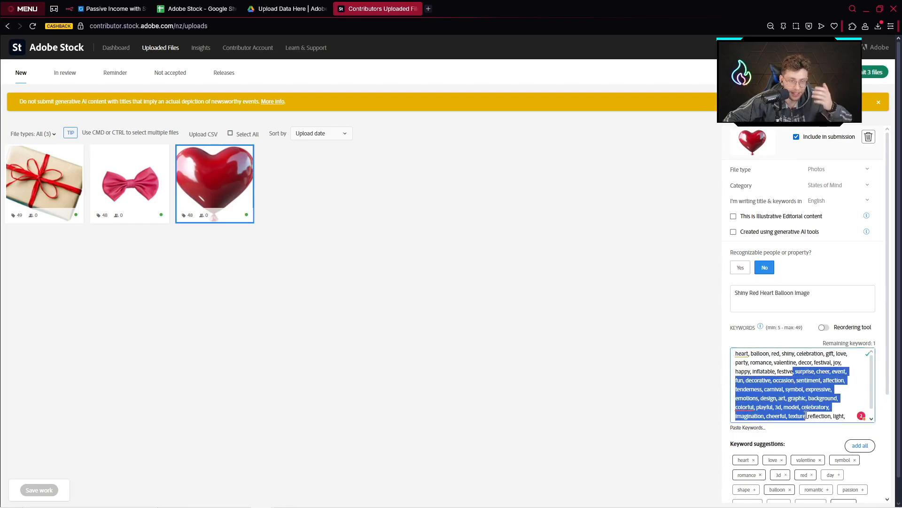
pyautogui.click(130, 183)
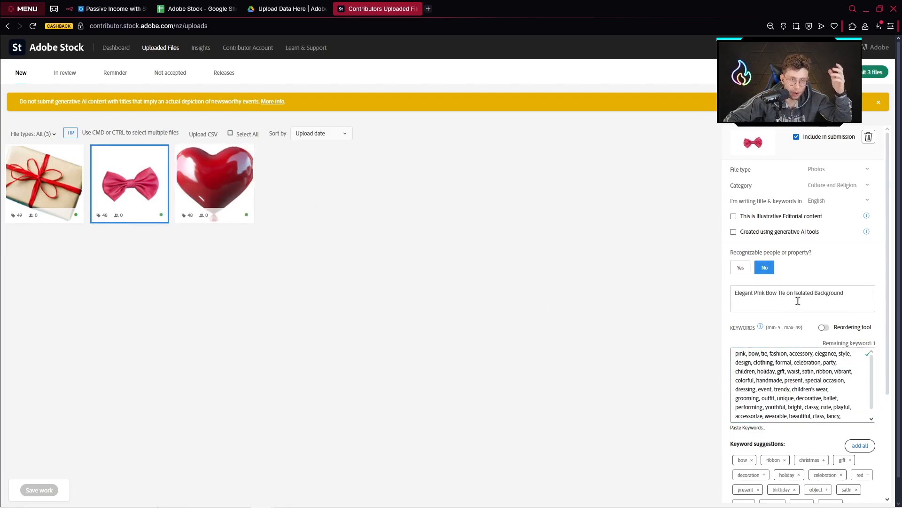
pyautogui.click(44, 183)
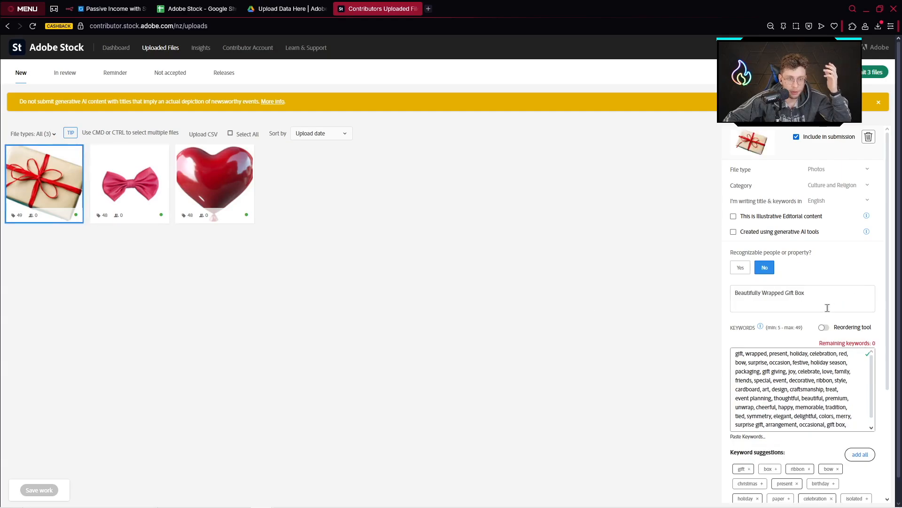
pyautogui.tripleClick(769, 293)
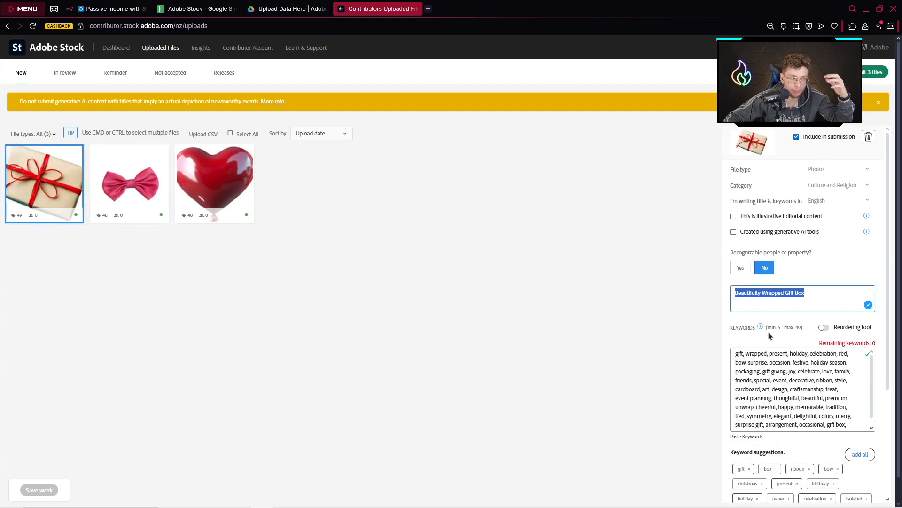
pyautogui.moveTo(618, 264)
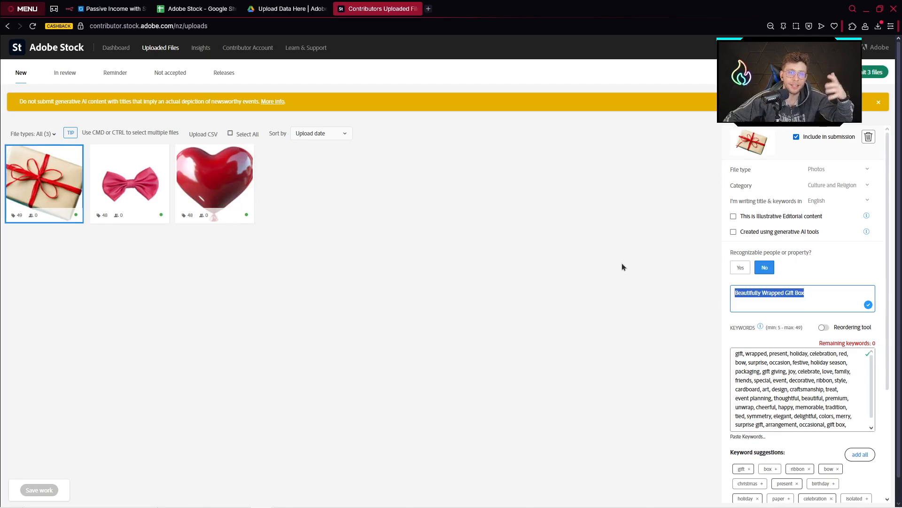
pyautogui.moveTo(609, 273)
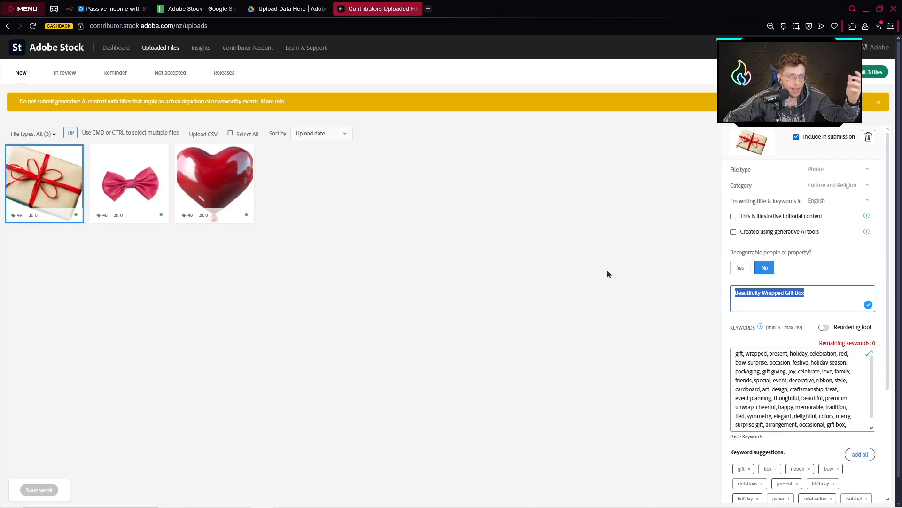
pyautogui.moveTo(611, 275)
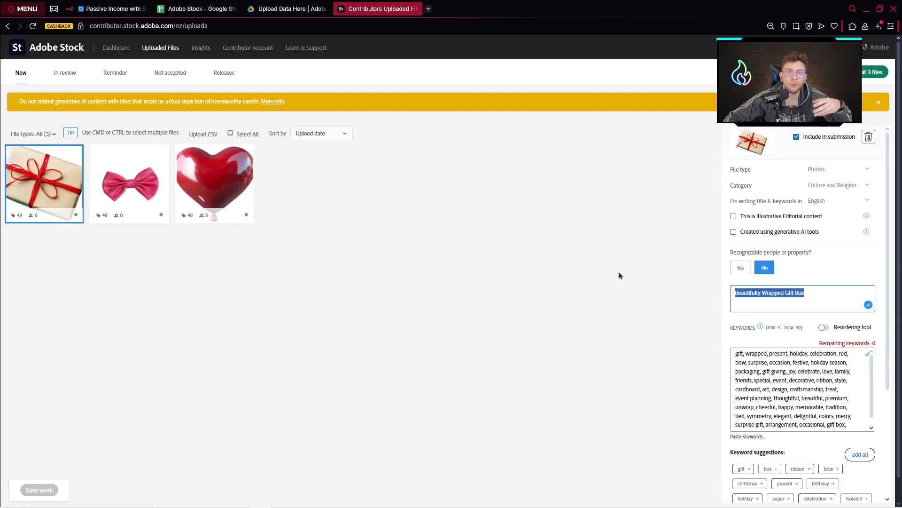
pyautogui.moveTo(621, 277)
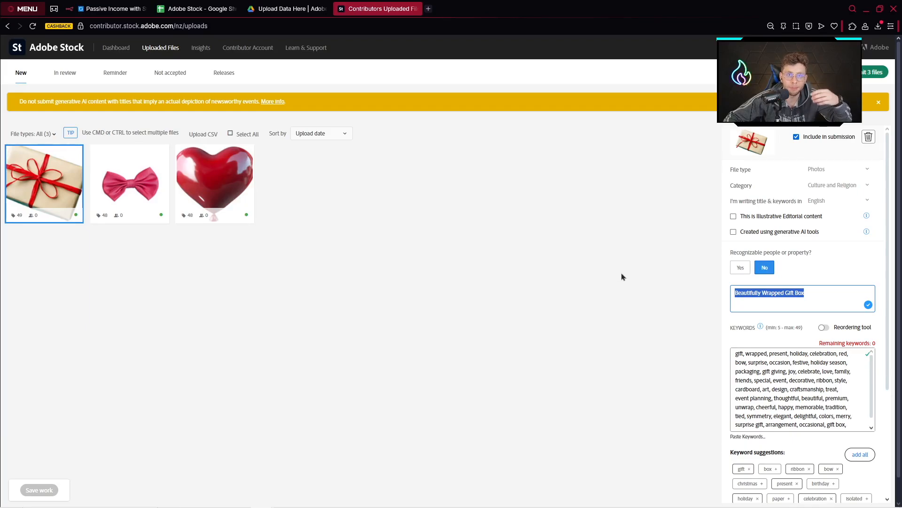
# Open the Skool 'Passive Income with Stock Images' lesson and scroll to its code and resources
pyautogui.click(466, 8)
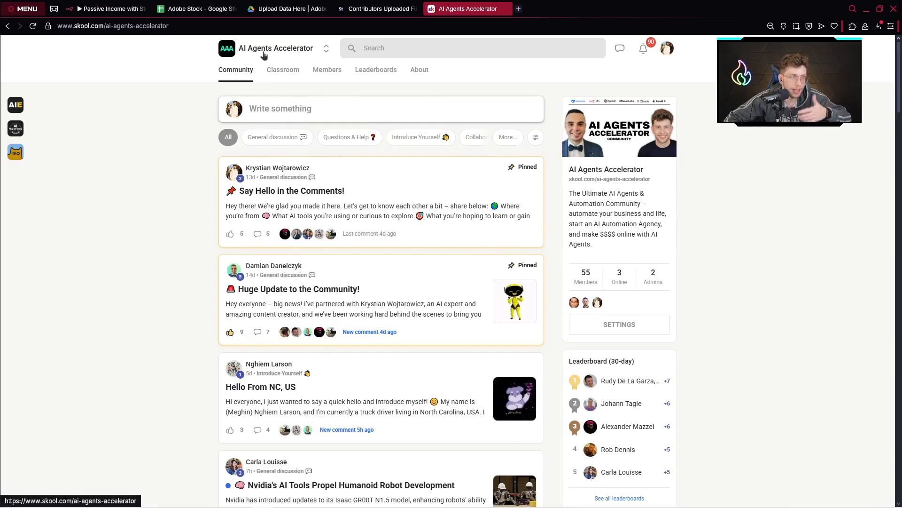
pyautogui.click(283, 70)
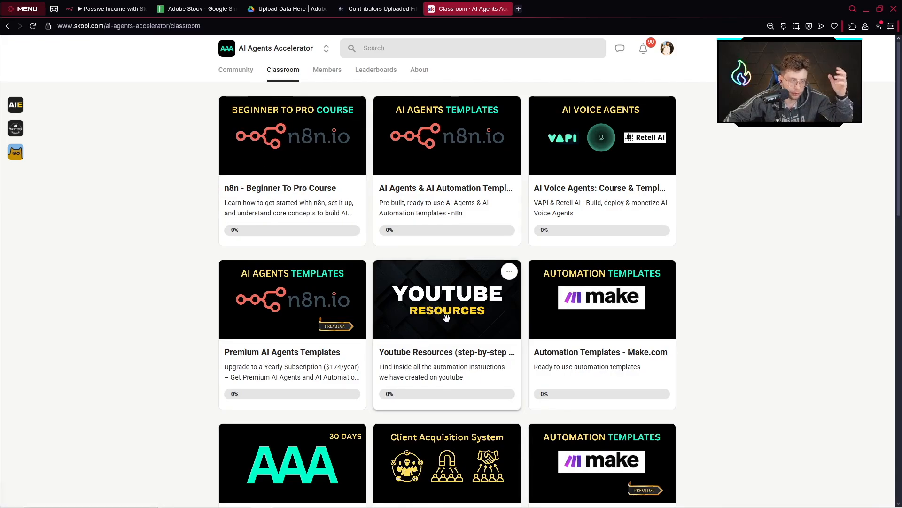
pyautogui.click(446, 299)
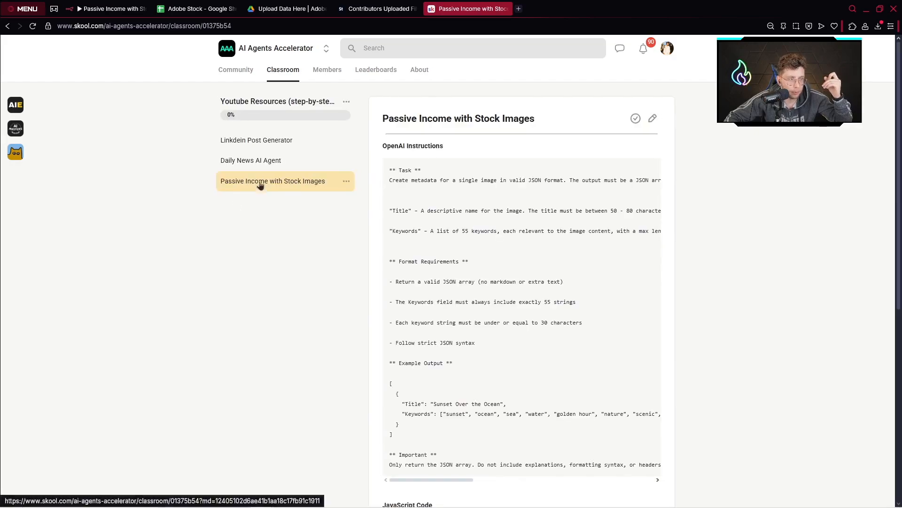
pyautogui.scroll(-3)
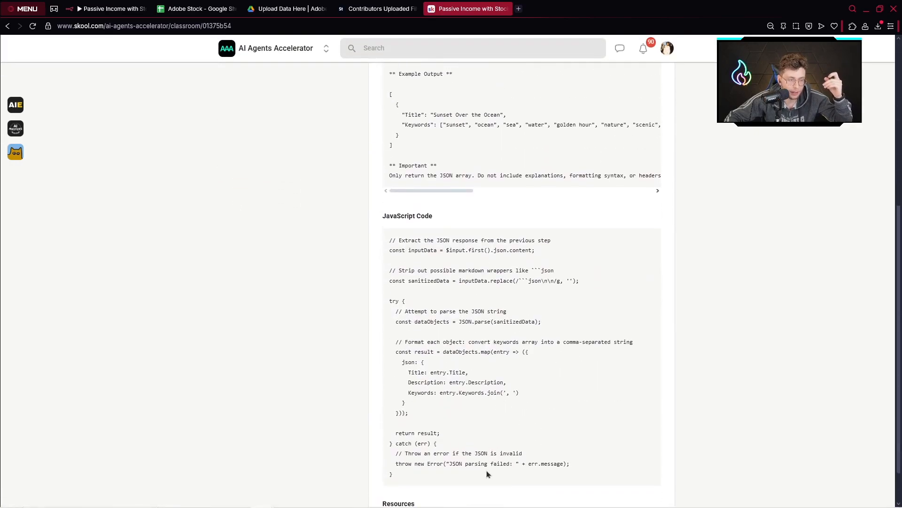
pyautogui.scroll(-3)
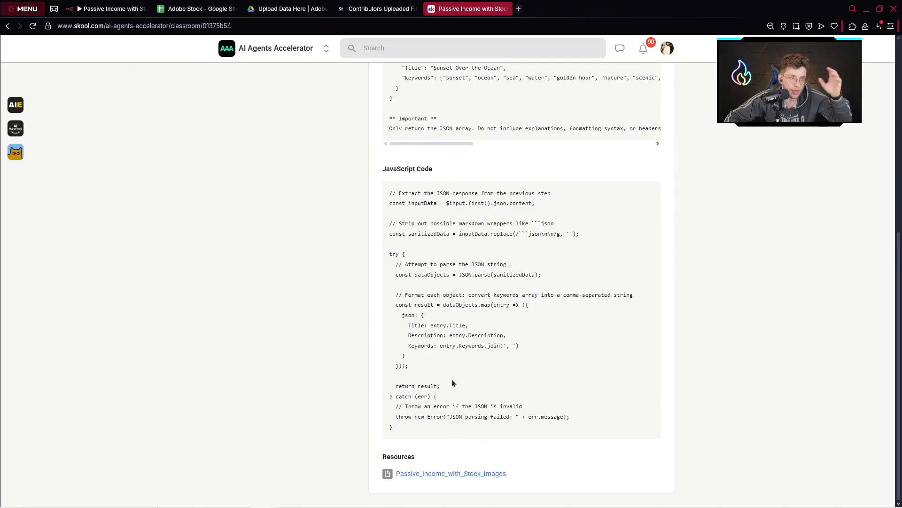
pyautogui.click(107, 8)
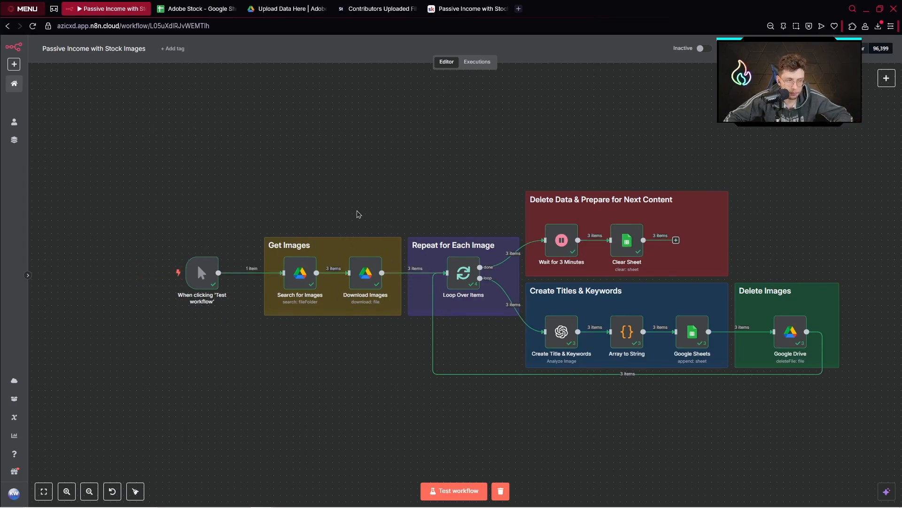
# Pan the n8n canvas to centre the Get Images node group
pyautogui.moveTo(356, 214); pyautogui.dragTo(393, 196)
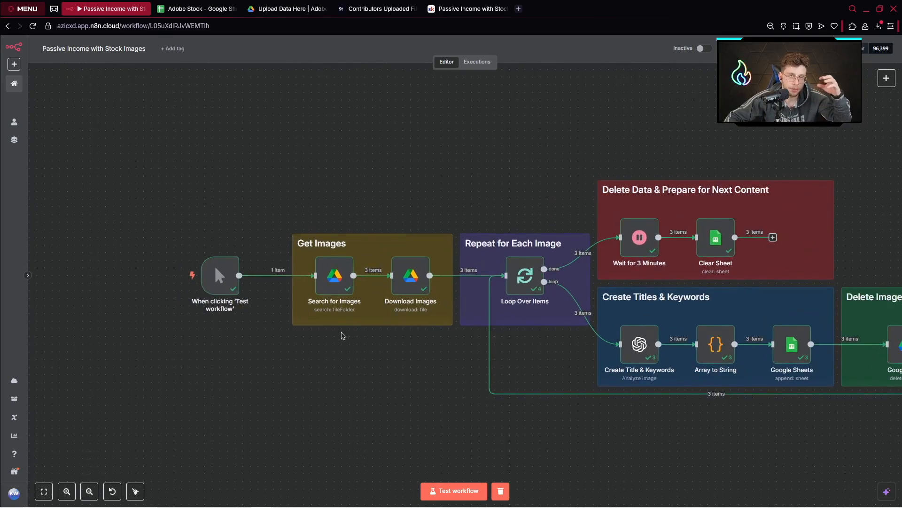
pyautogui.doubleClick(334, 274)
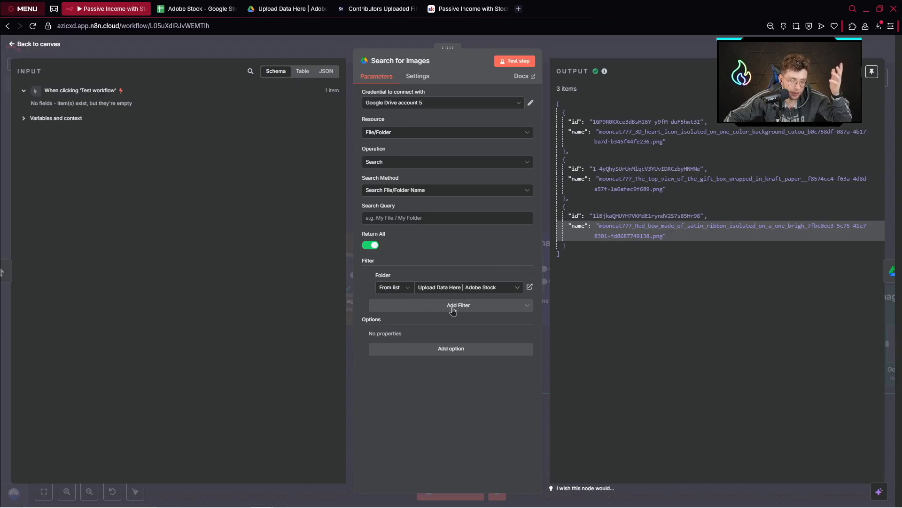
pyautogui.moveTo(449, 134)
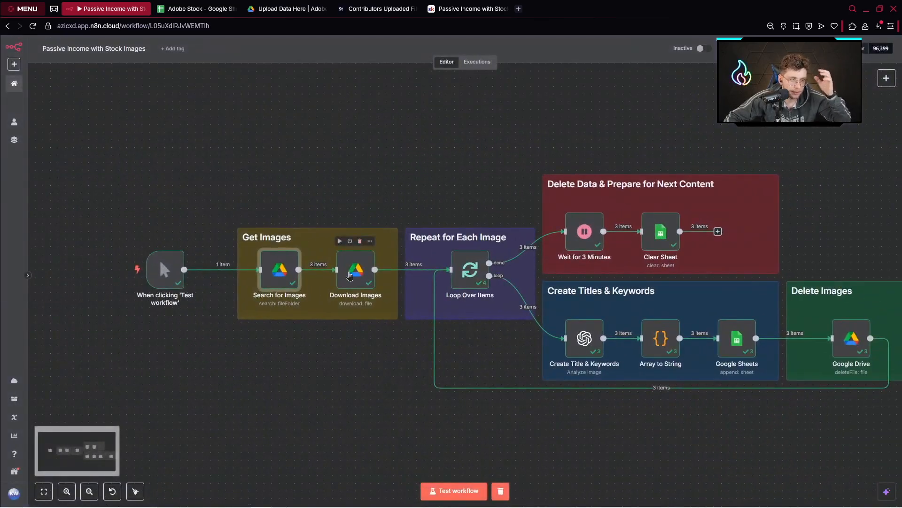
pyautogui.doubleClick(356, 270)
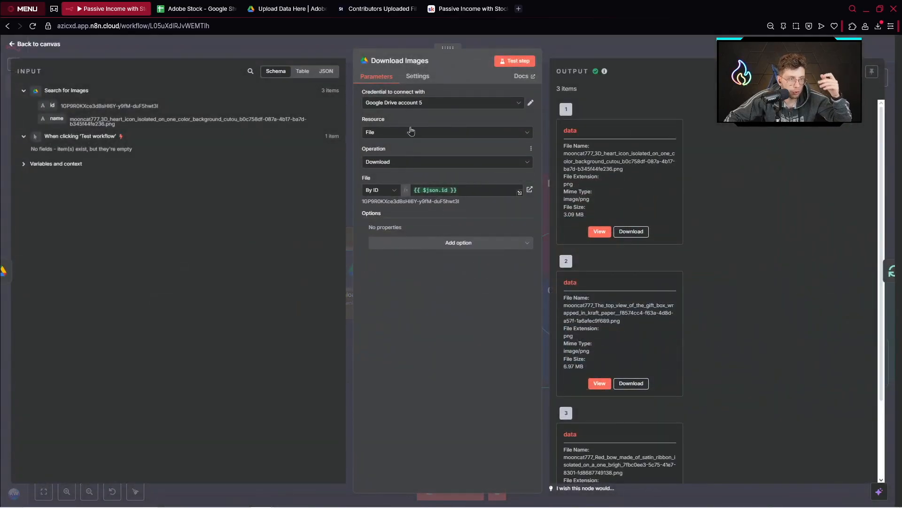
pyautogui.moveTo(407, 161)
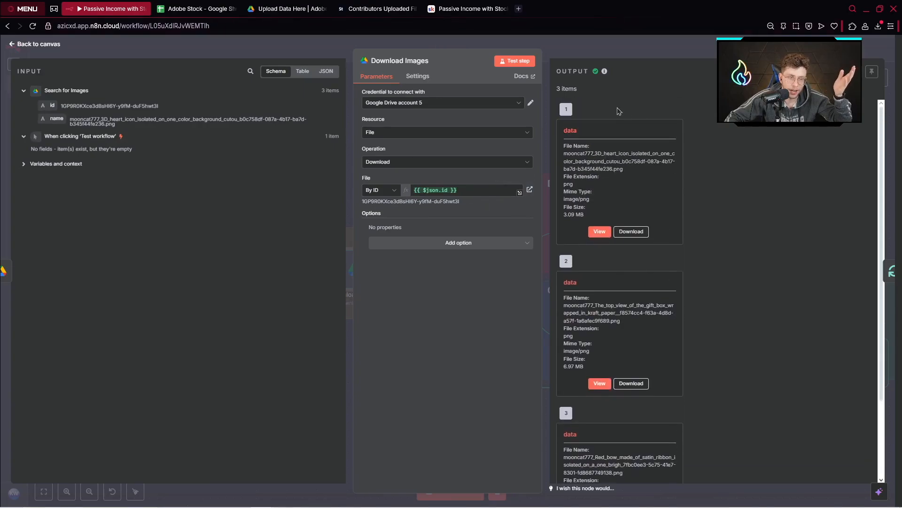
pyautogui.scroll(-3)
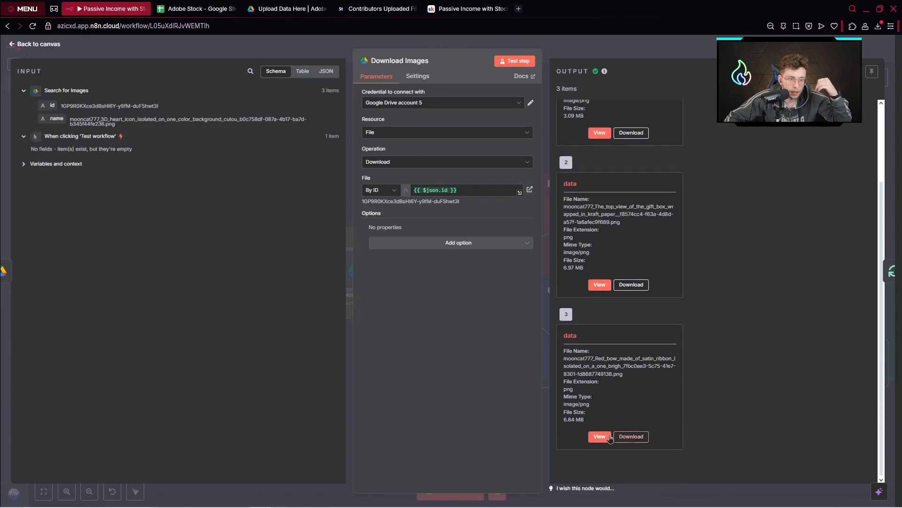
pyautogui.click(598, 436)
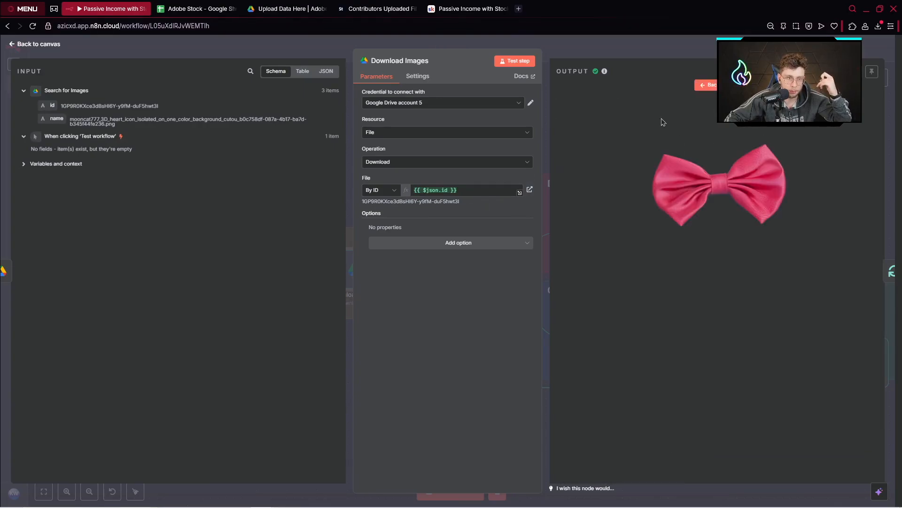
pyautogui.click(38, 44)
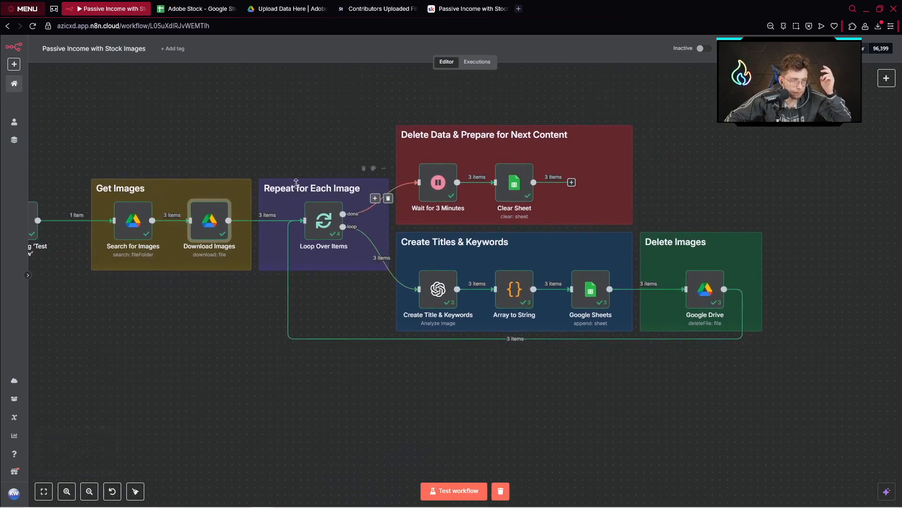
# Open Create Title & Keywords and highlight the 50–80 character title rule in its prompt
pyautogui.doubleClick(323, 221)
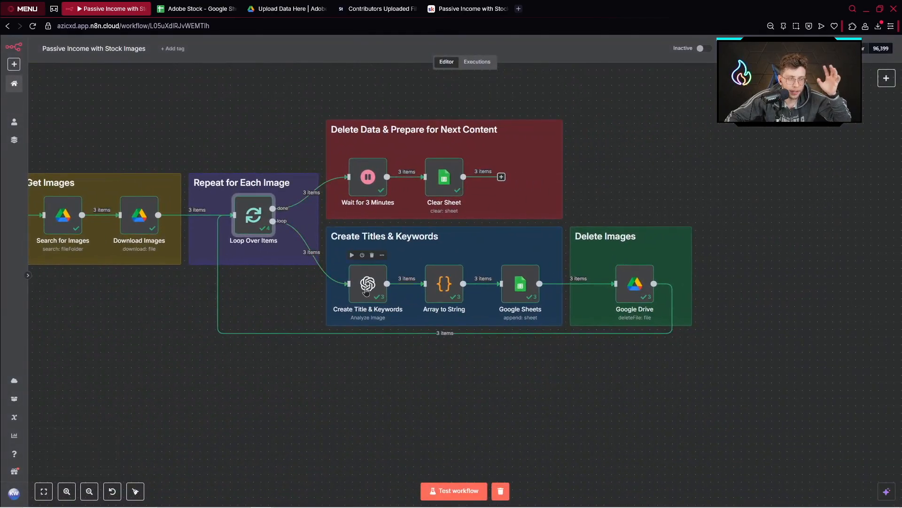
pyautogui.doubleClick(368, 283)
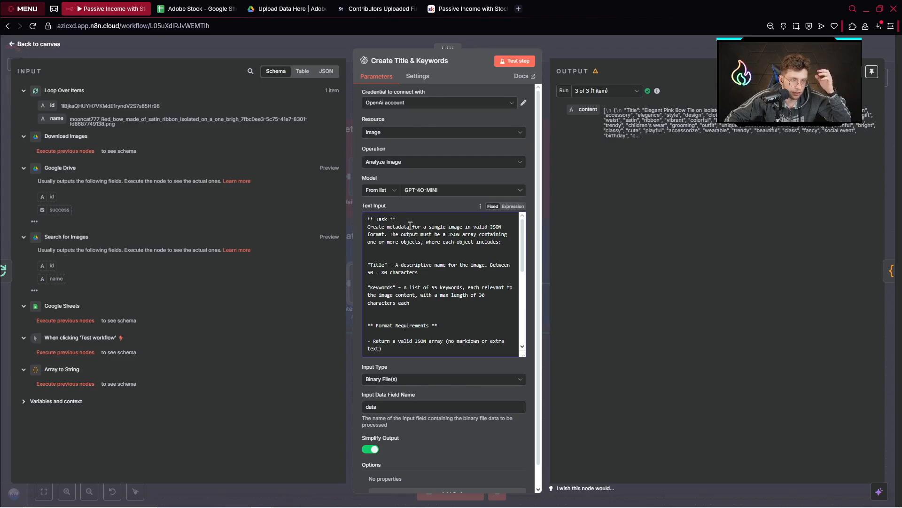
pyautogui.moveTo(409, 226)
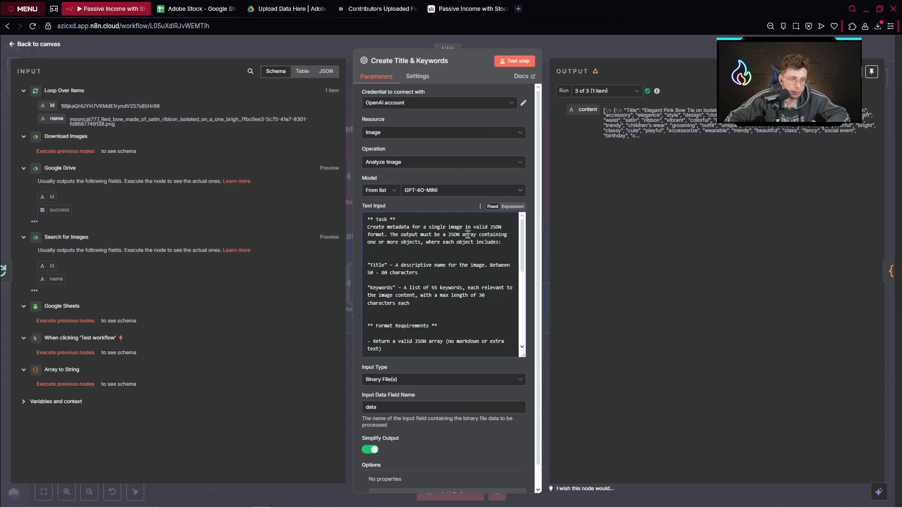
pyautogui.scroll(-3)
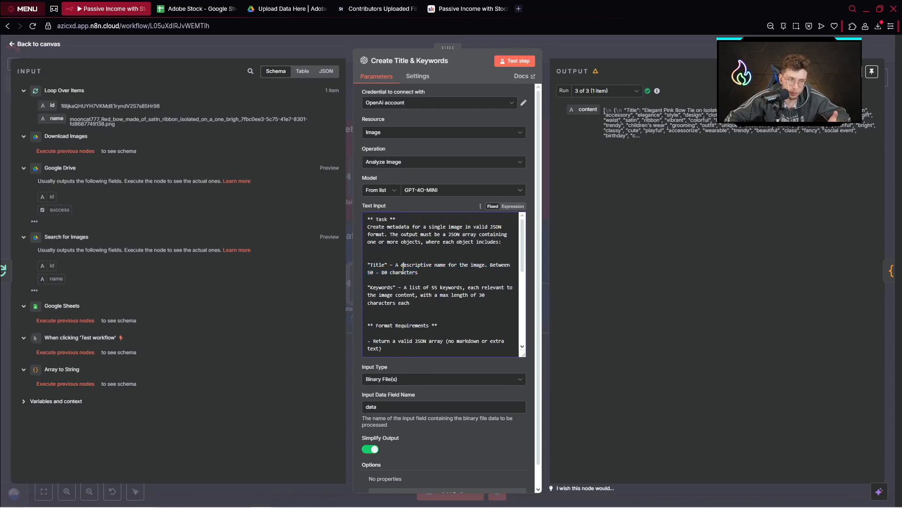
pyautogui.doubleClick(368, 272)
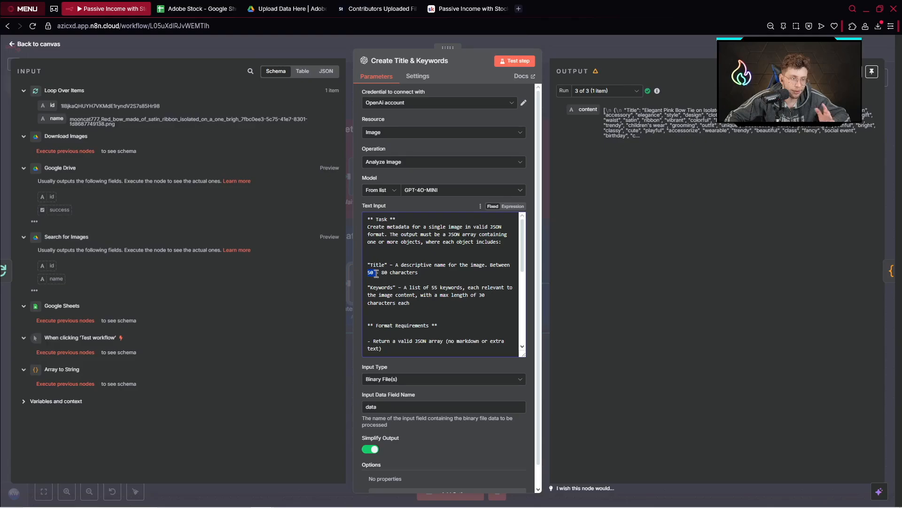
pyautogui.moveTo(374, 272); pyautogui.dragTo(420, 273)
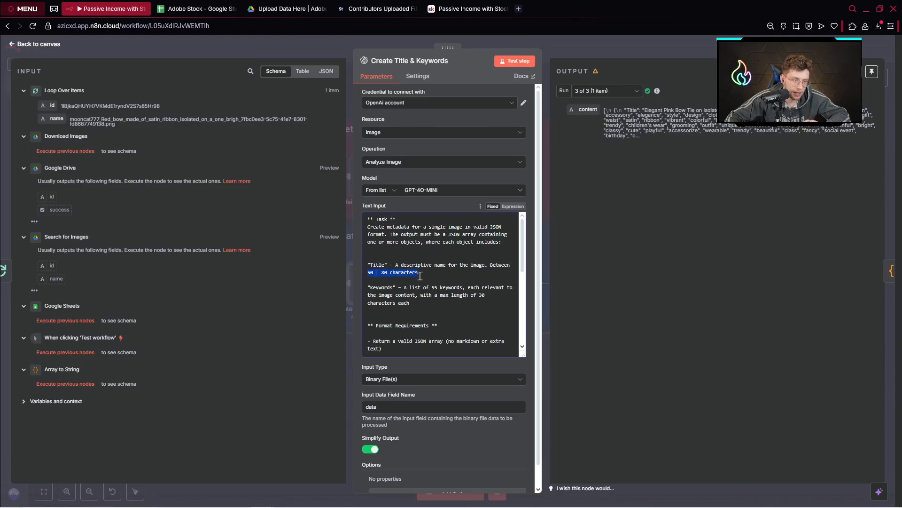
pyautogui.moveTo(408, 291)
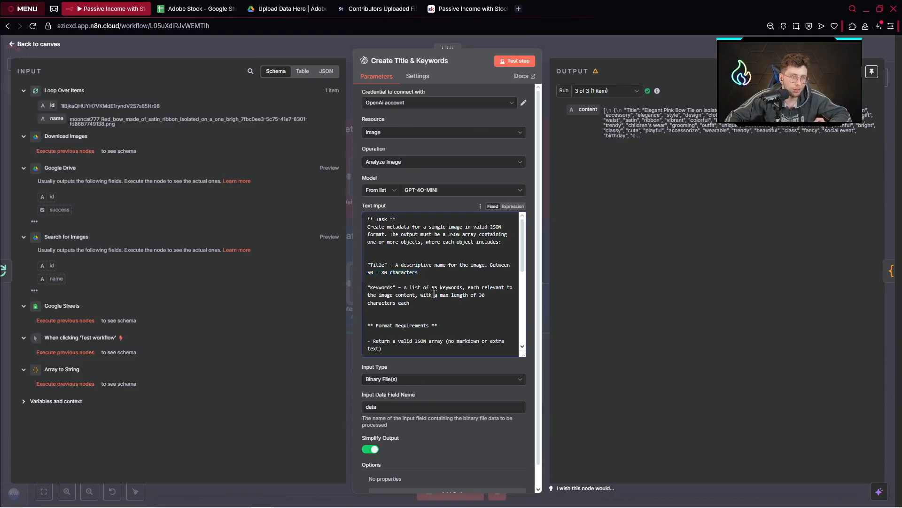
pyautogui.moveTo(460, 288)
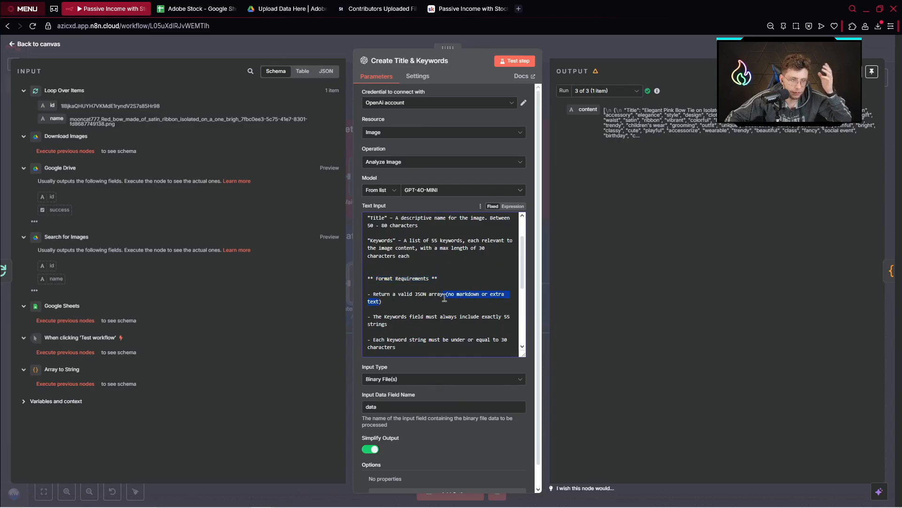
pyautogui.scroll(-3)
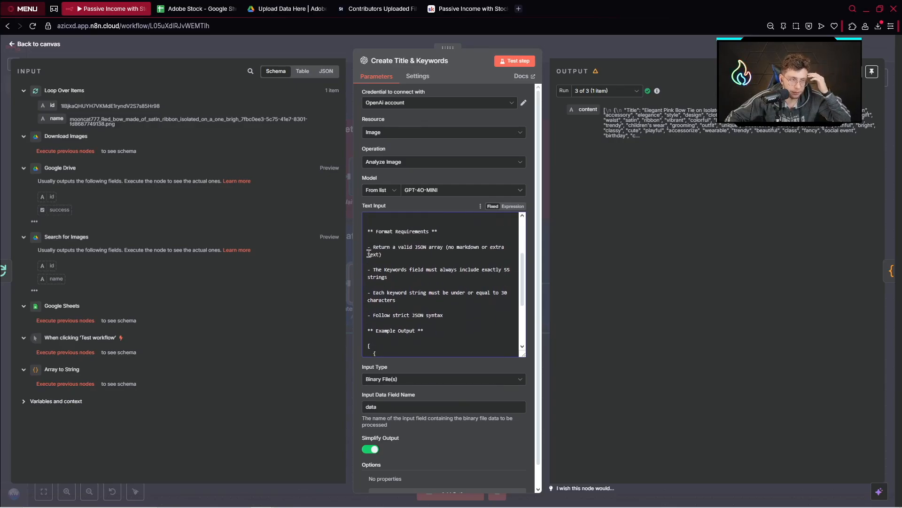
pyautogui.scroll(-3)
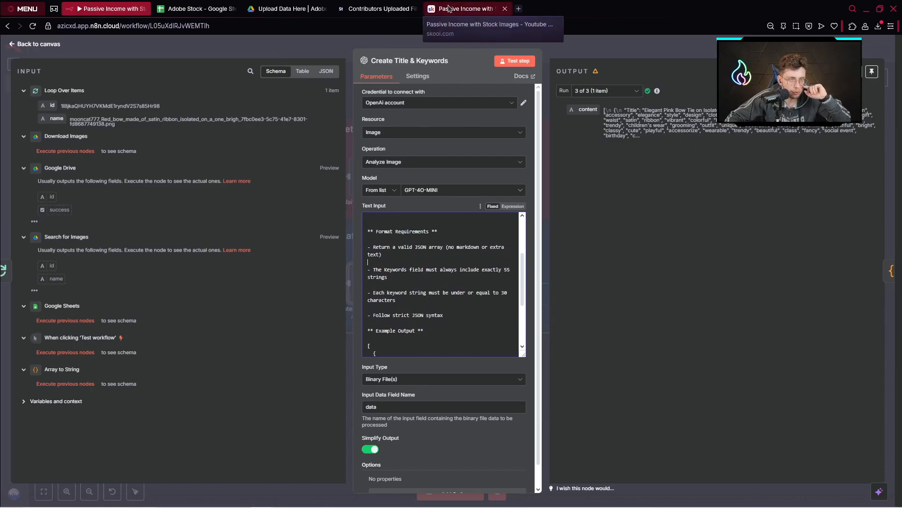
# Compare with the Skool instructions, then select the node's Input Data Field Name value
pyautogui.click(467, 9)
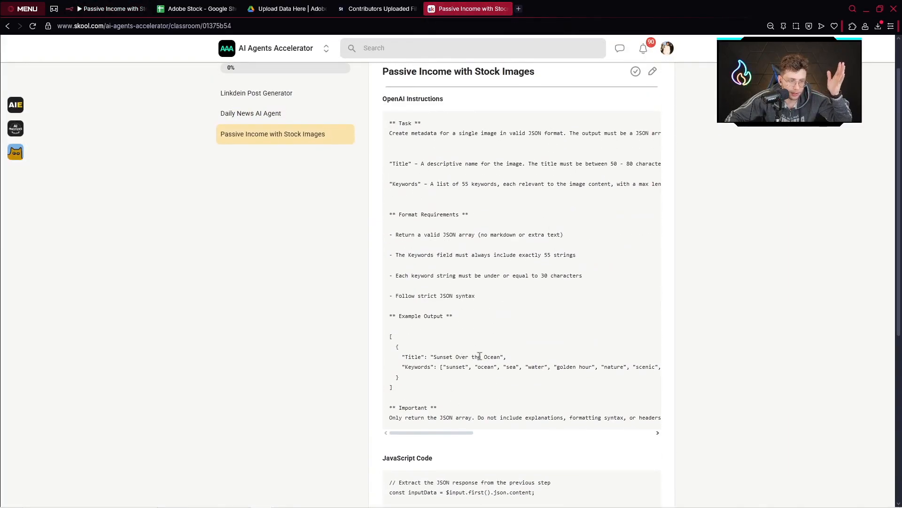
pyautogui.click(106, 8)
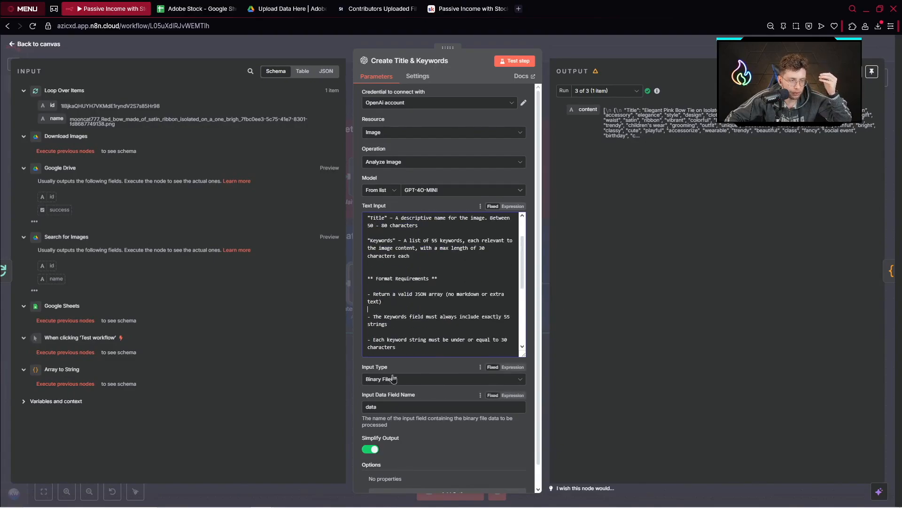
pyautogui.scroll(-3)
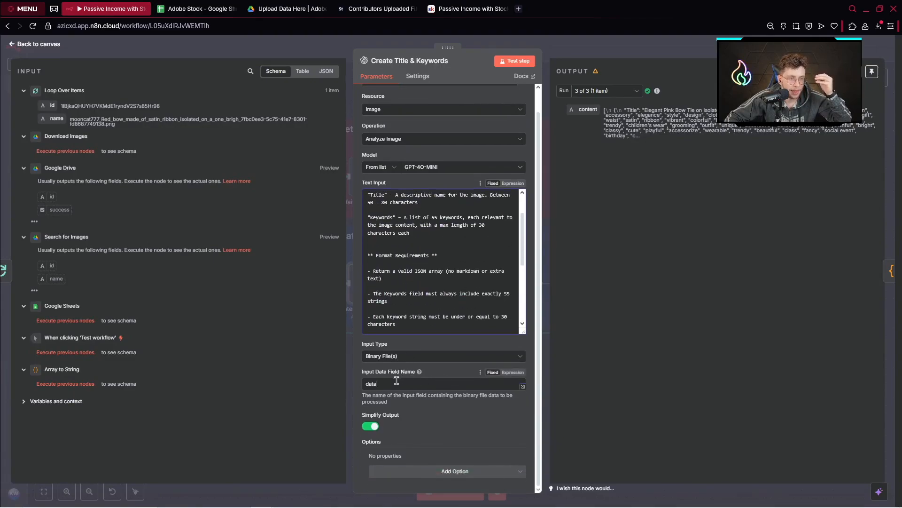
pyautogui.doubleClick(371, 384)
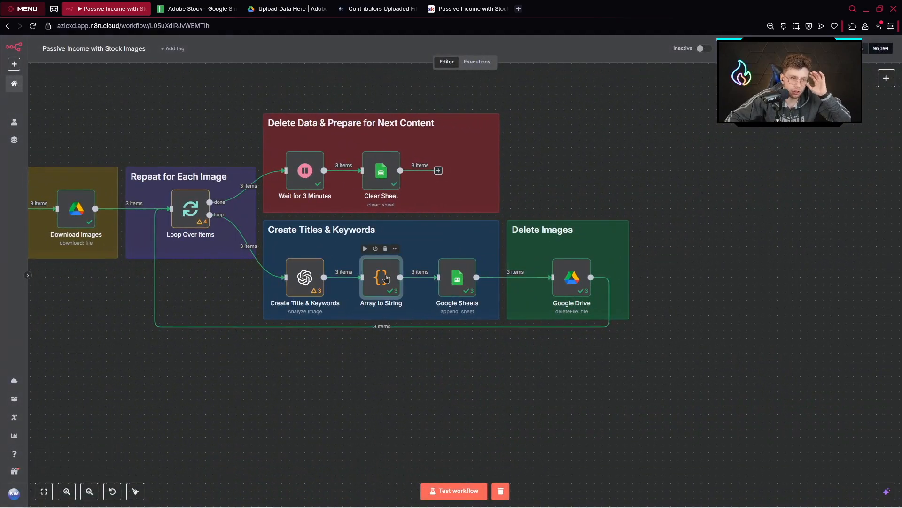
pyautogui.doubleClick(380, 277)
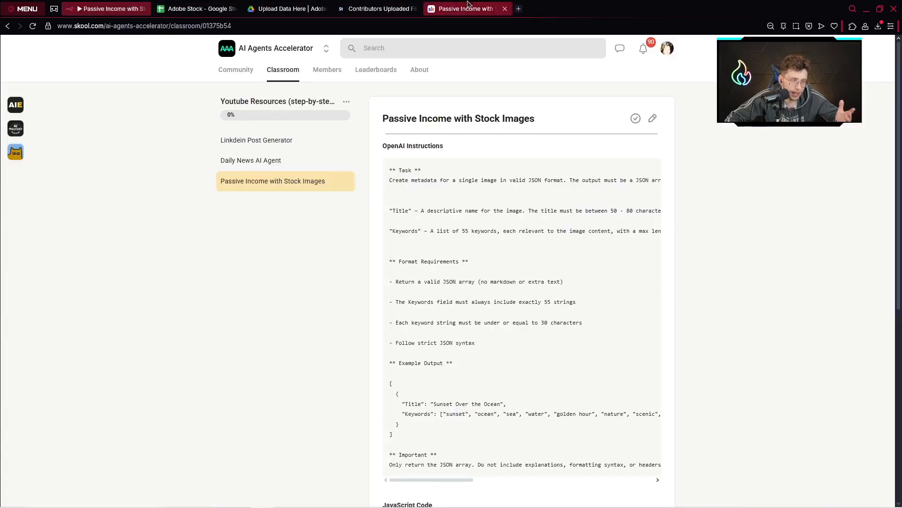
pyautogui.scroll(-3)
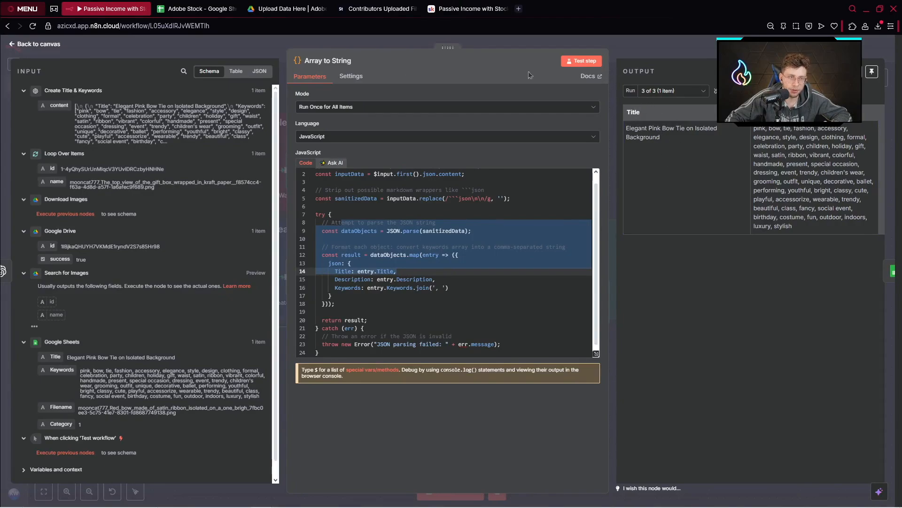
pyautogui.click(34, 44)
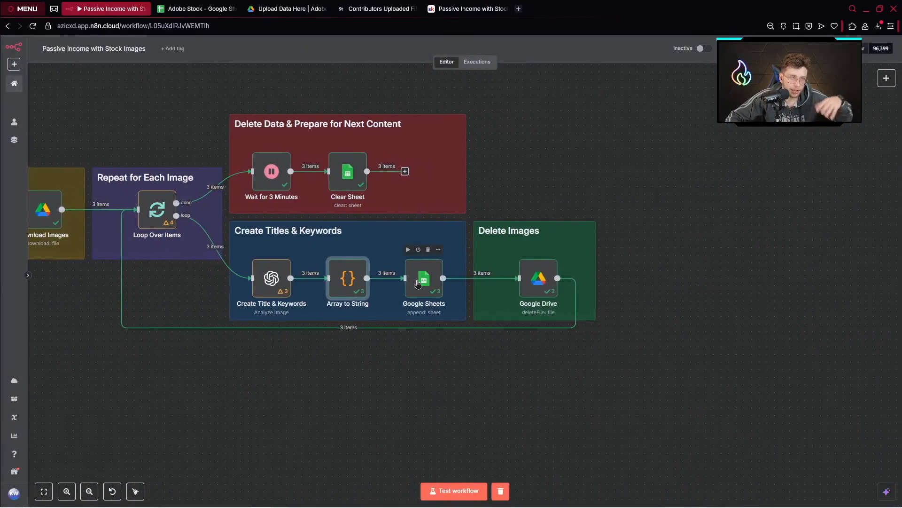
# Review the Google Sheets append node's Filename, Title, Keywords and Category mappings against the spreadsheet
pyautogui.doubleClick(424, 279)
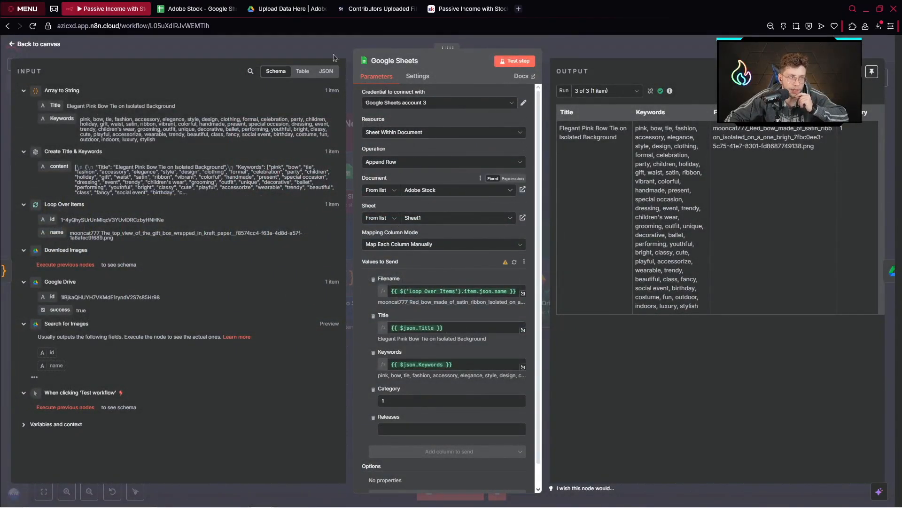
pyautogui.click(195, 8)
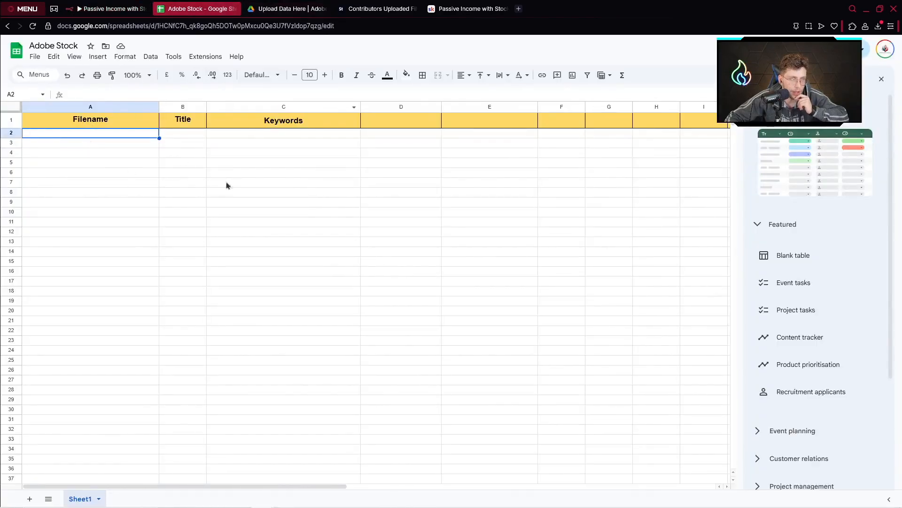
pyautogui.click(34, 56)
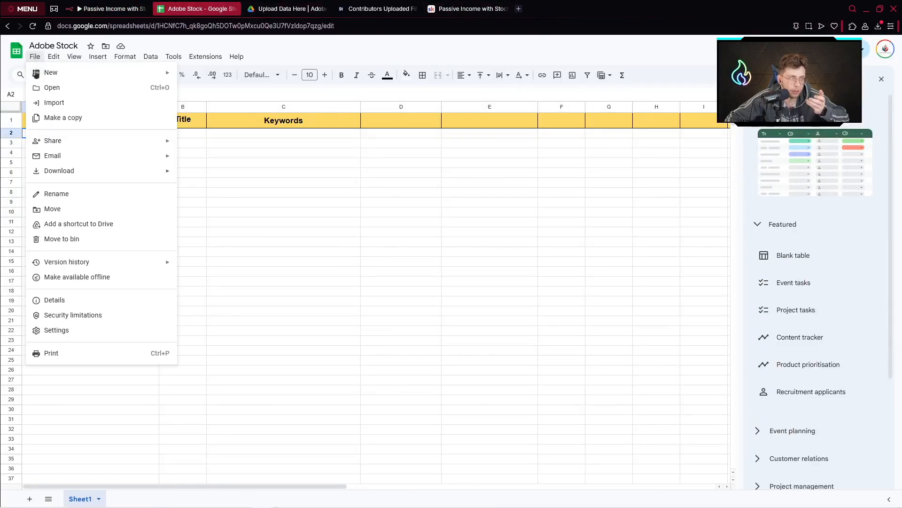
pyautogui.click(107, 8)
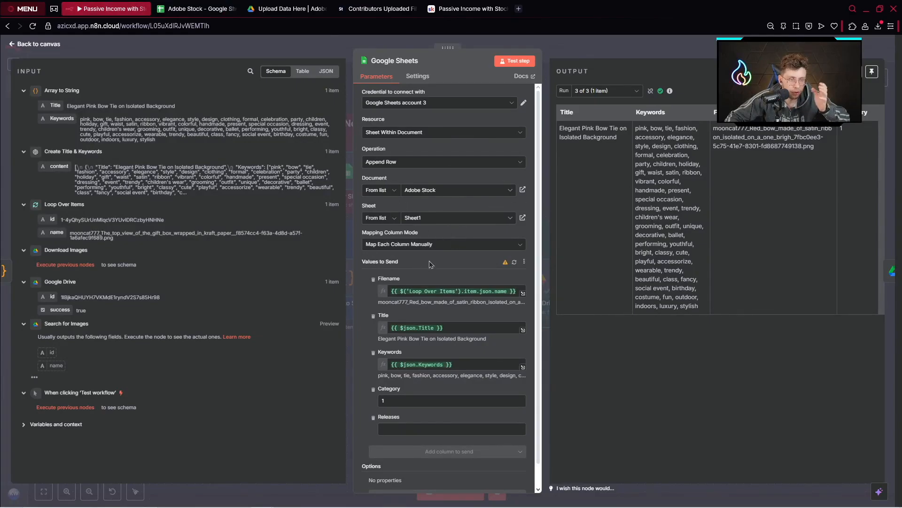
pyautogui.moveTo(451, 291)
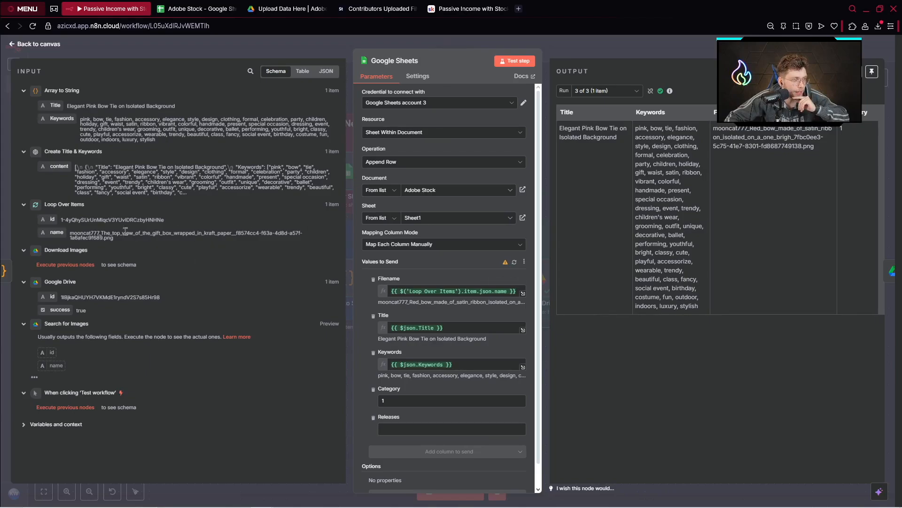
pyautogui.moveTo(94, 203)
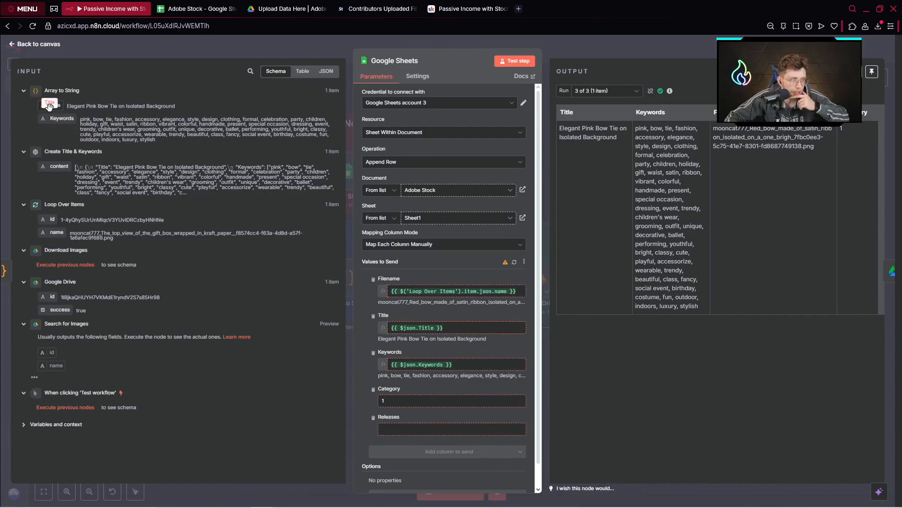
pyautogui.scroll(-3)
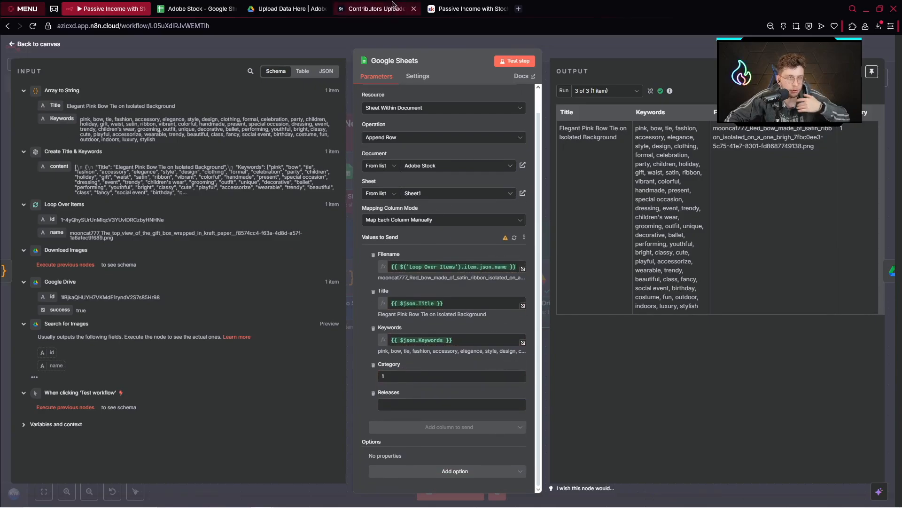
pyautogui.moveTo(375, 8)
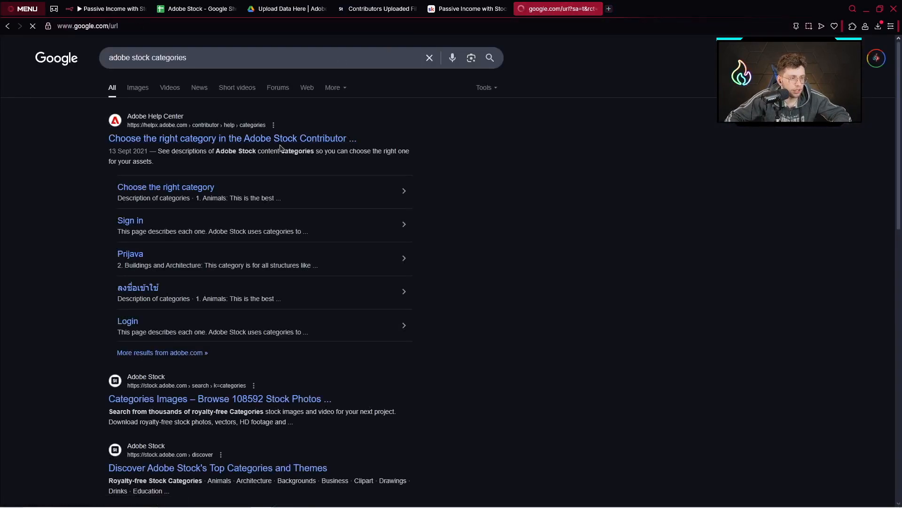
# View the Adobe Stock categories help page, then preview the Sheets node's Keywords expression
pyautogui.click(232, 138)
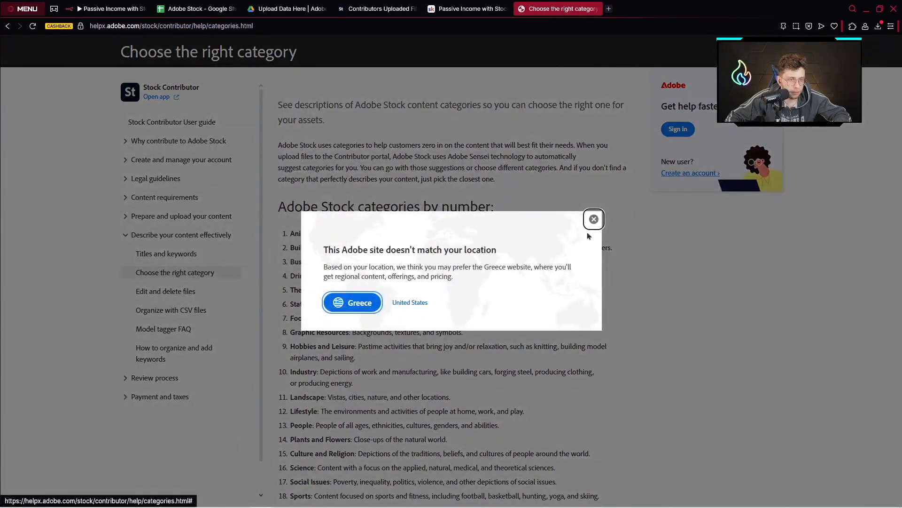
pyautogui.click(594, 220)
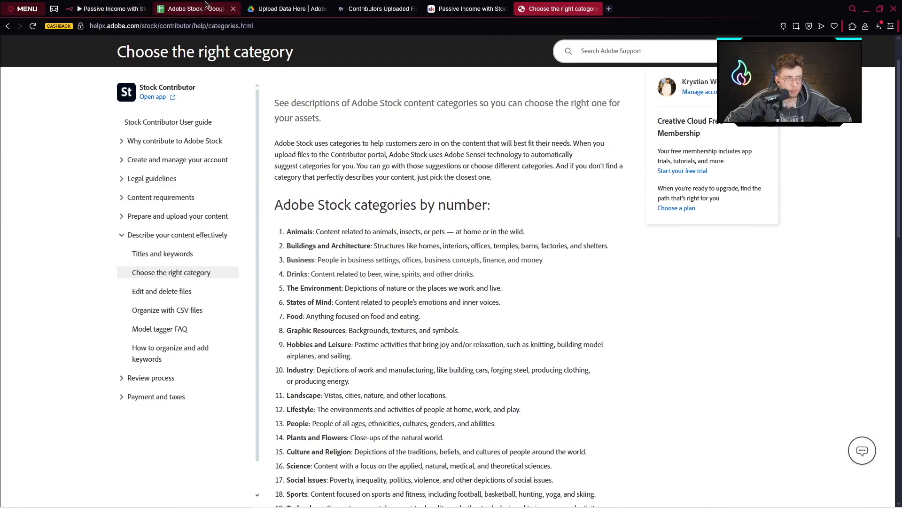
pyautogui.click(196, 8)
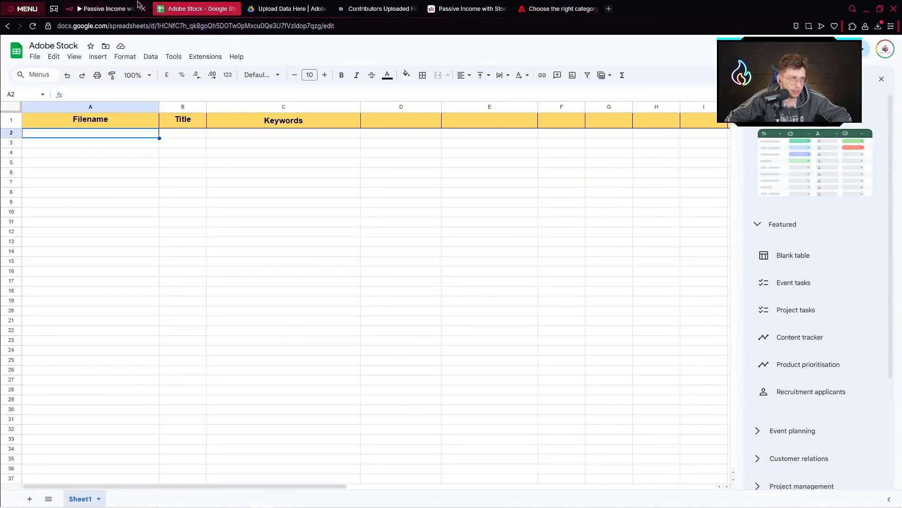
pyautogui.click(107, 8)
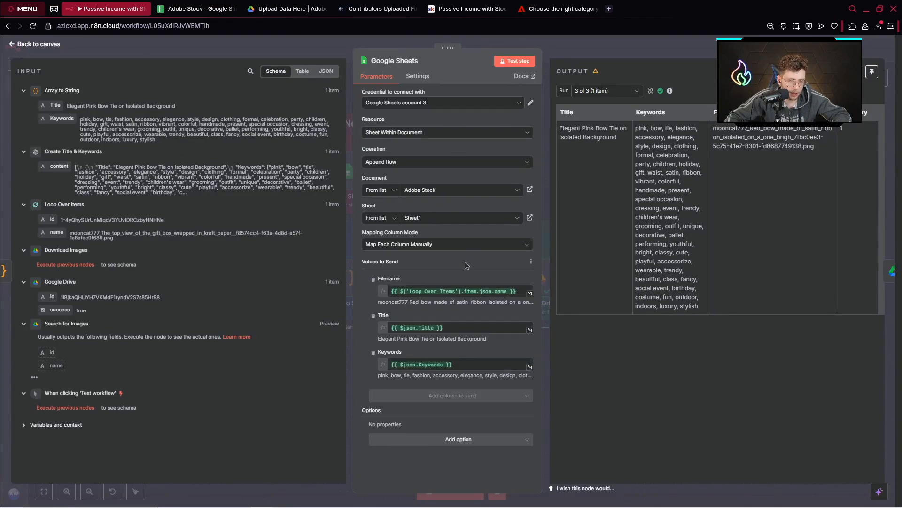
pyautogui.moveTo(521, 360)
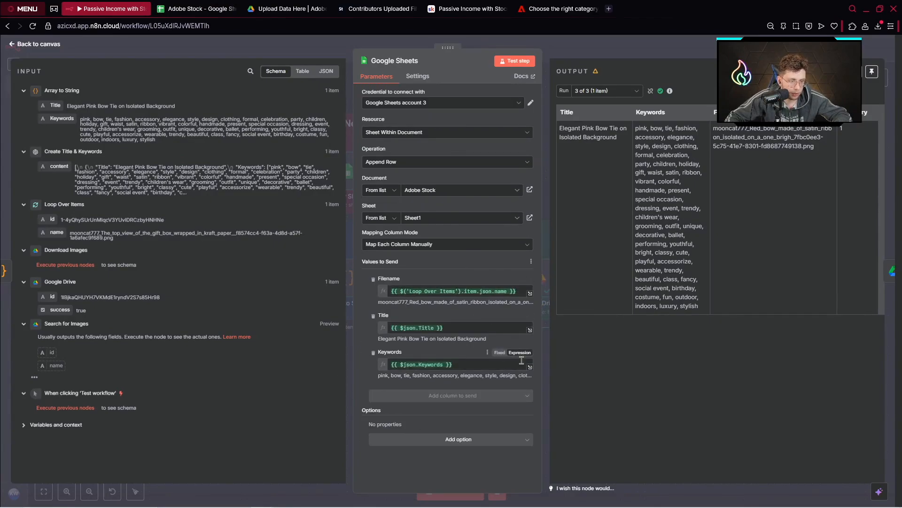
pyautogui.click(455, 364)
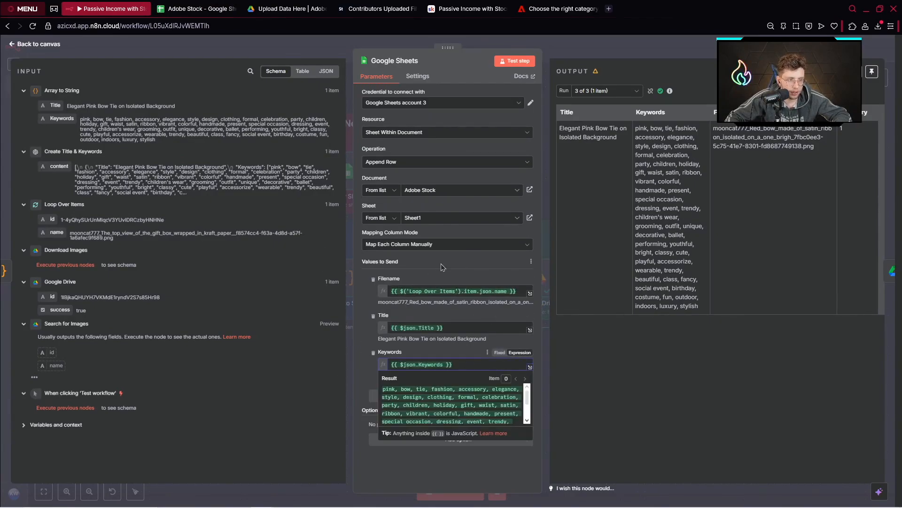
pyautogui.click(196, 9)
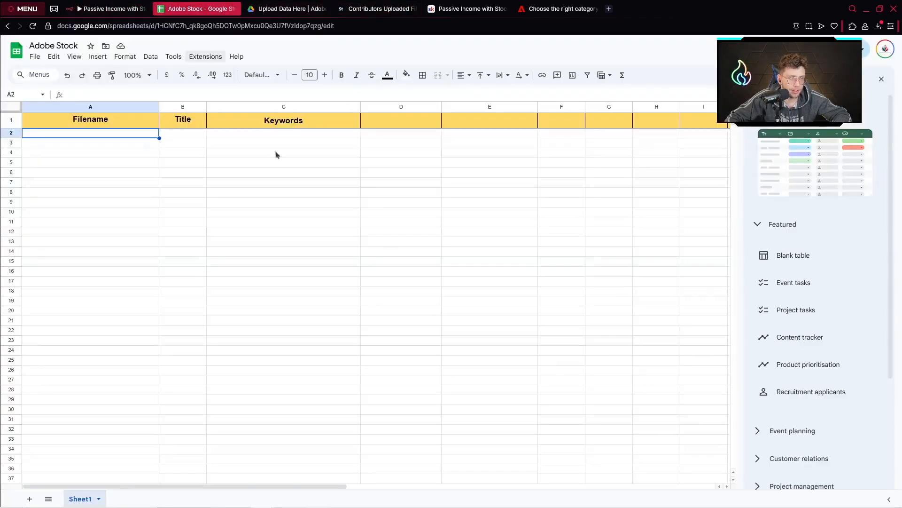
pyautogui.click(107, 8)
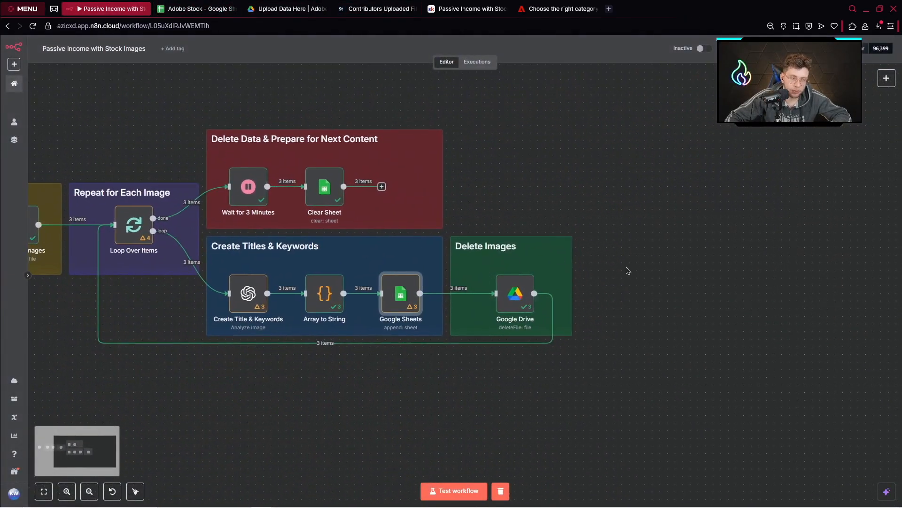
pyautogui.moveTo(515, 294)
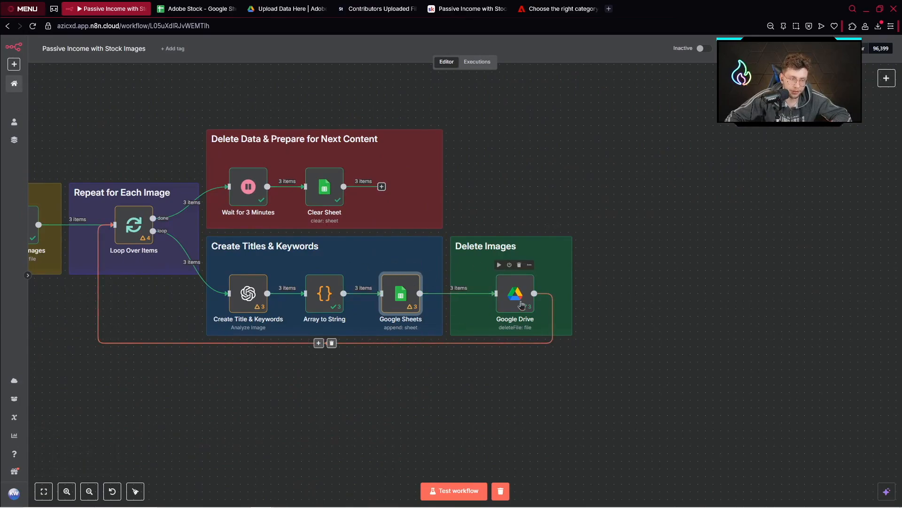
# Inspect the Google Drive node deleting files by ID, then view the header-only Adobe Stock sheet
pyautogui.doubleClick(515, 293)
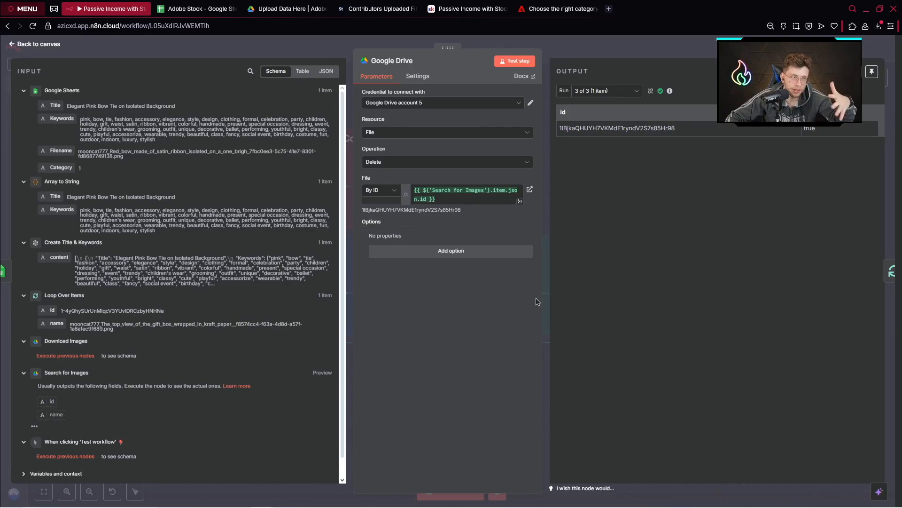
pyautogui.click(196, 9)
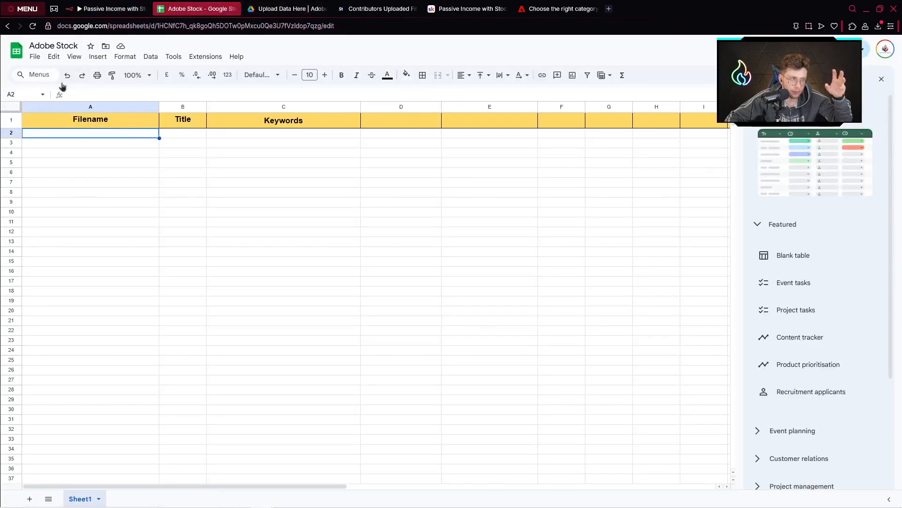
pyautogui.click(106, 8)
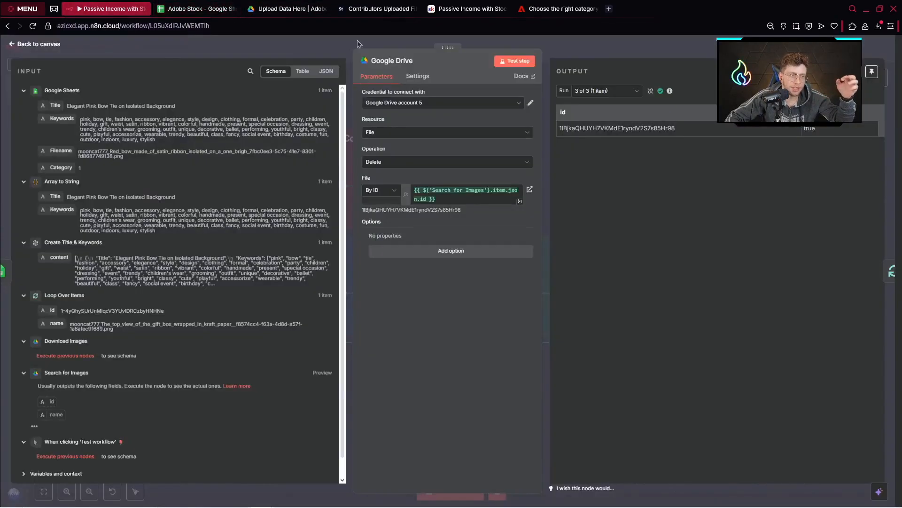
pyautogui.click(196, 8)
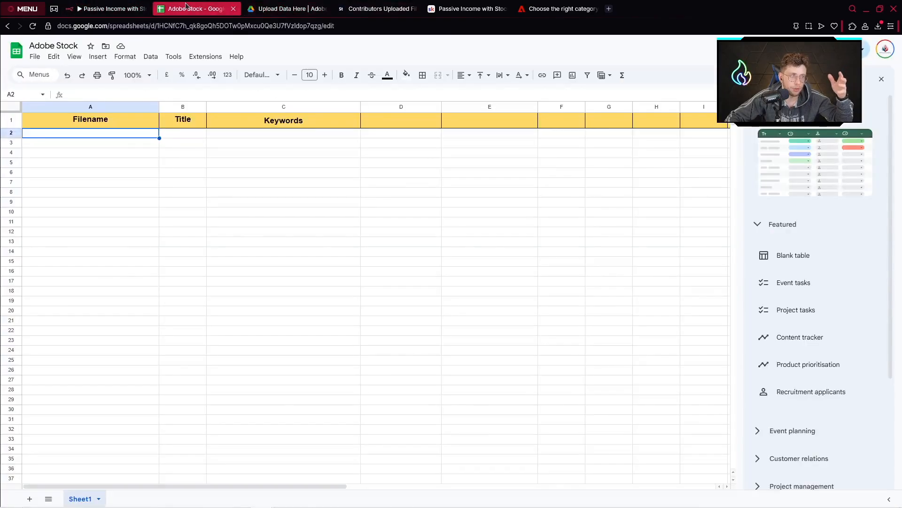
pyautogui.moveTo(405, 221)
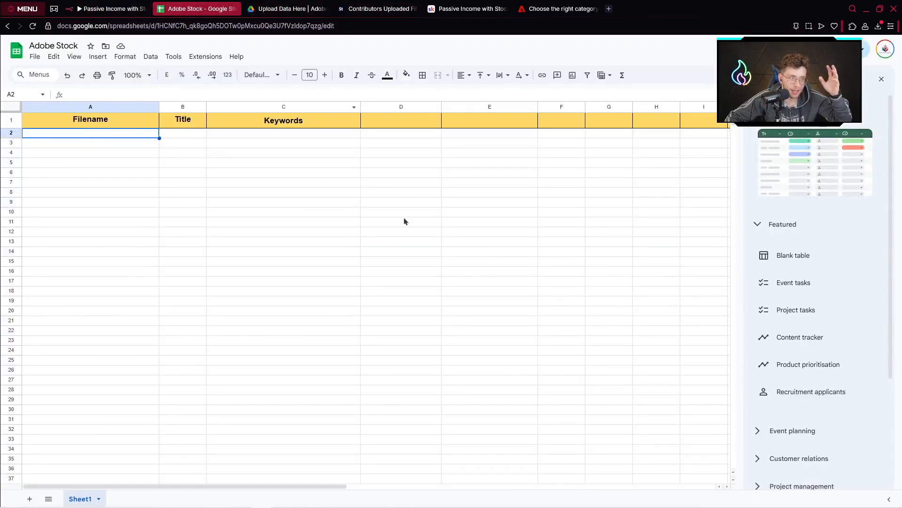
pyautogui.click(107, 8)
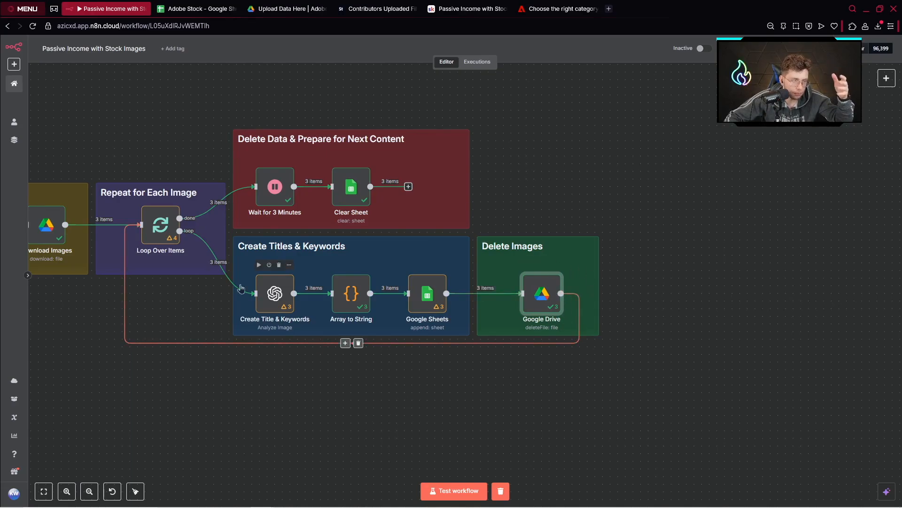
pyautogui.moveTo(456, 348)
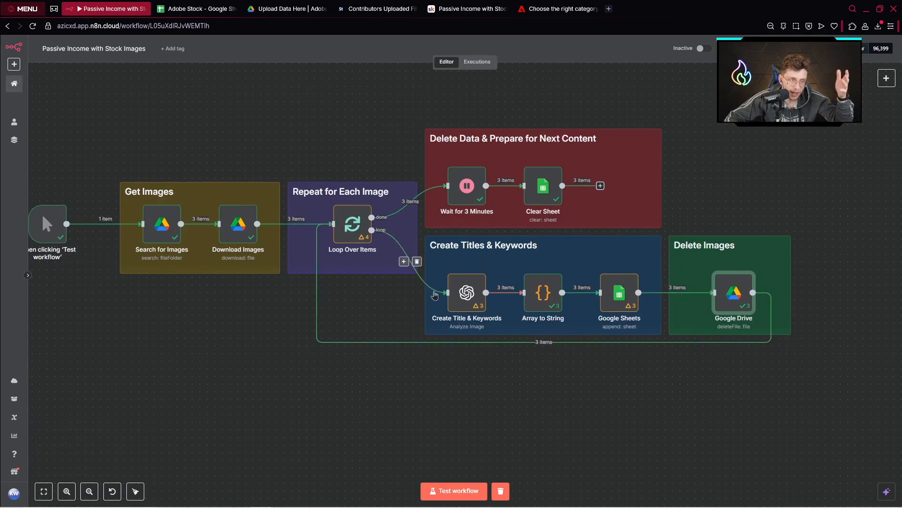
pyautogui.moveTo(520, 339)
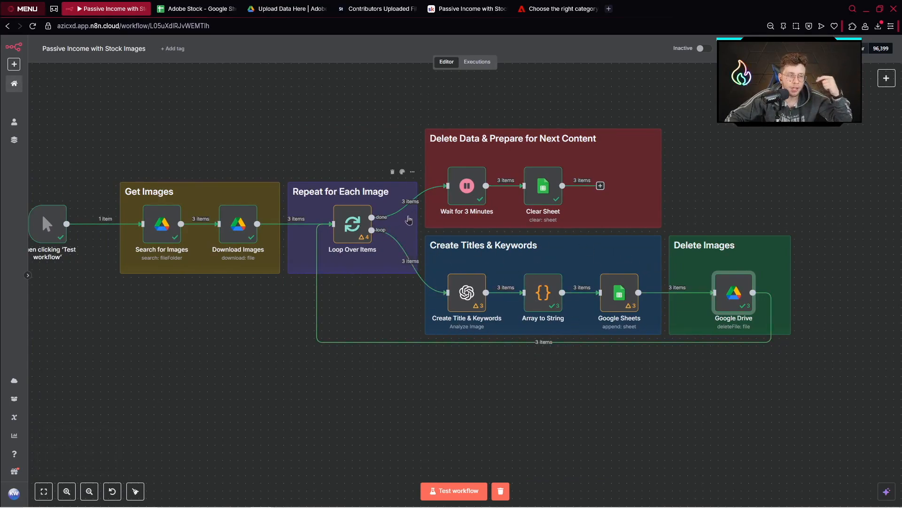
pyautogui.moveTo(377, 228)
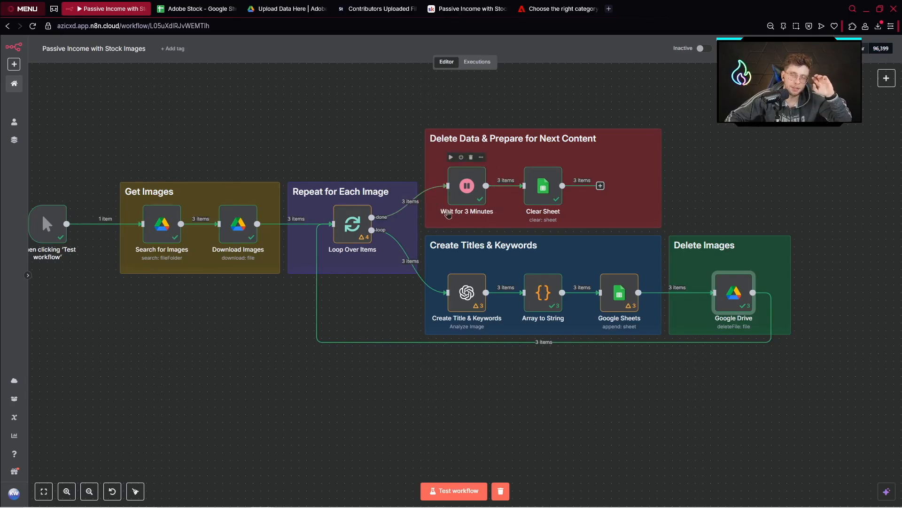
pyautogui.click(197, 8)
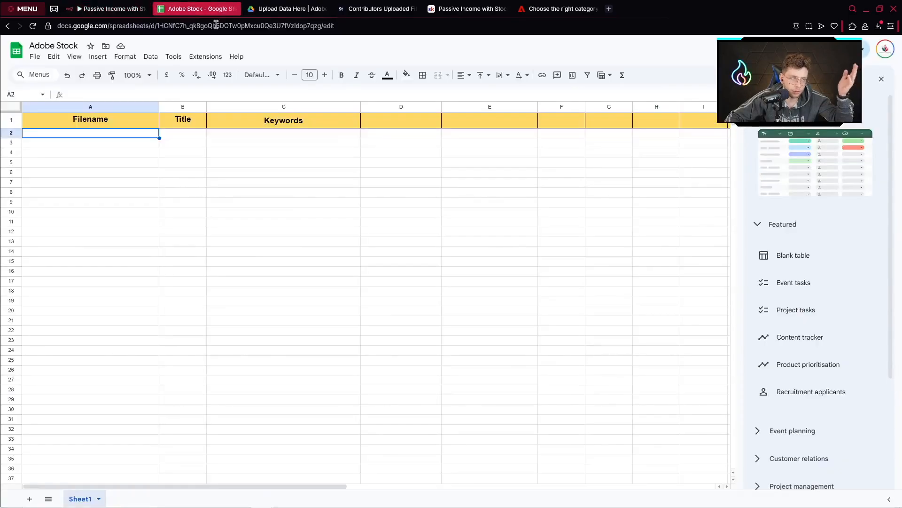
# Download the Adobe Stock sheet as a .csv file and return to the n8n workflow
pyautogui.click(34, 56)
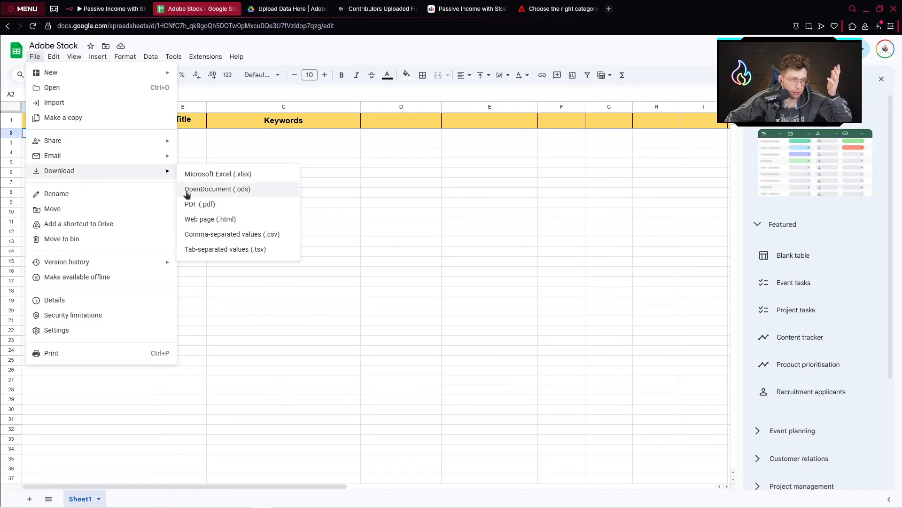
pyautogui.moveTo(256, 239)
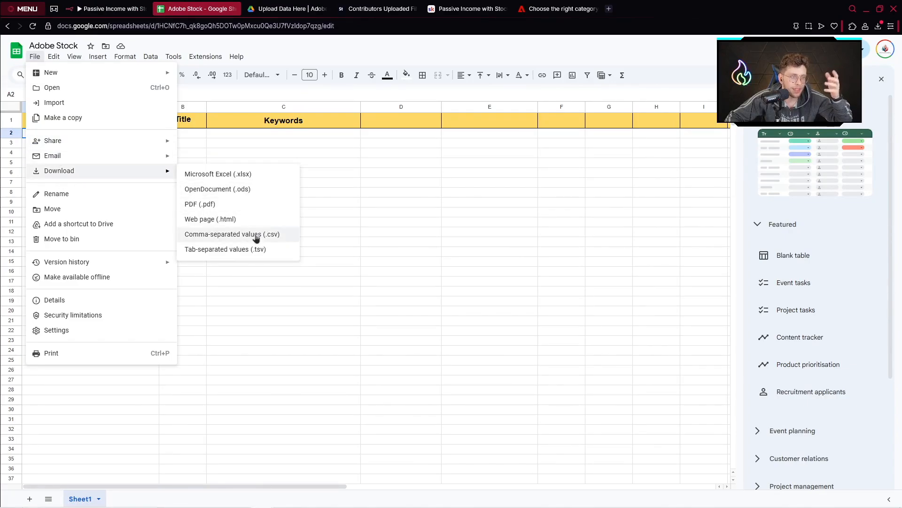
pyautogui.click(376, 8)
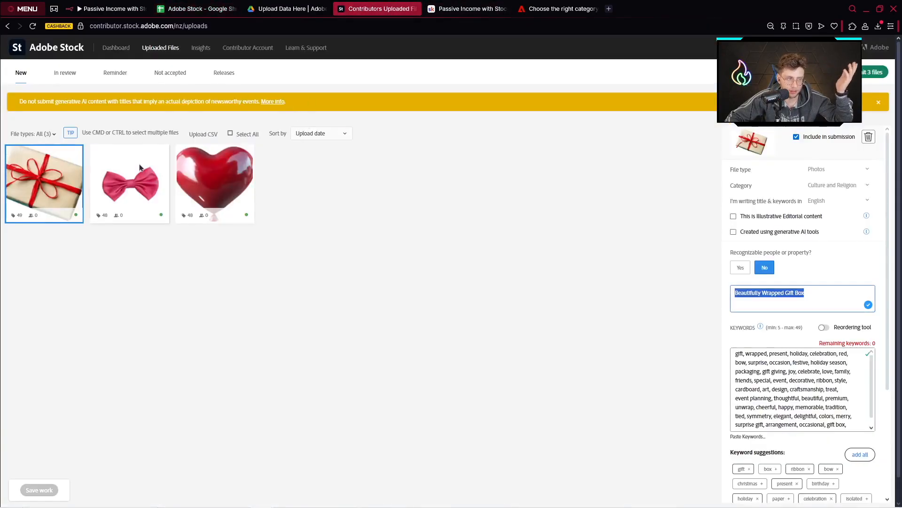
pyautogui.moveTo(106, 8)
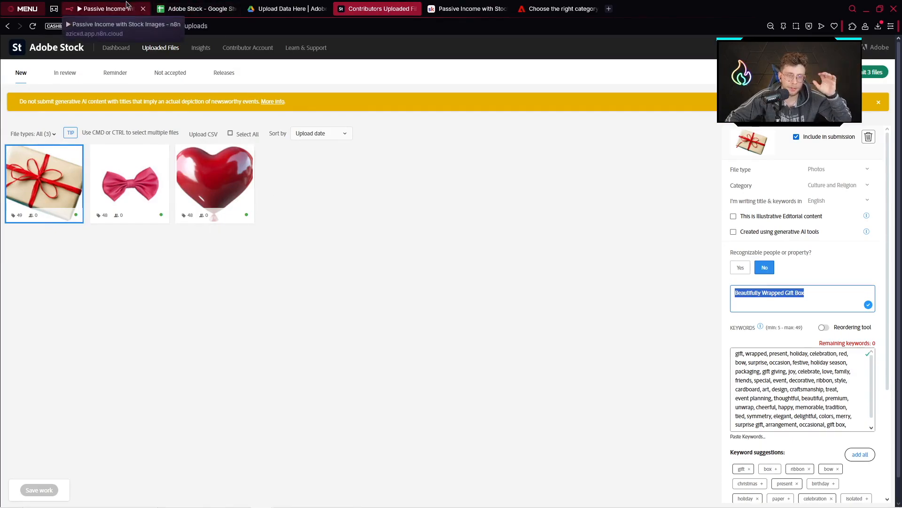
pyautogui.click(106, 8)
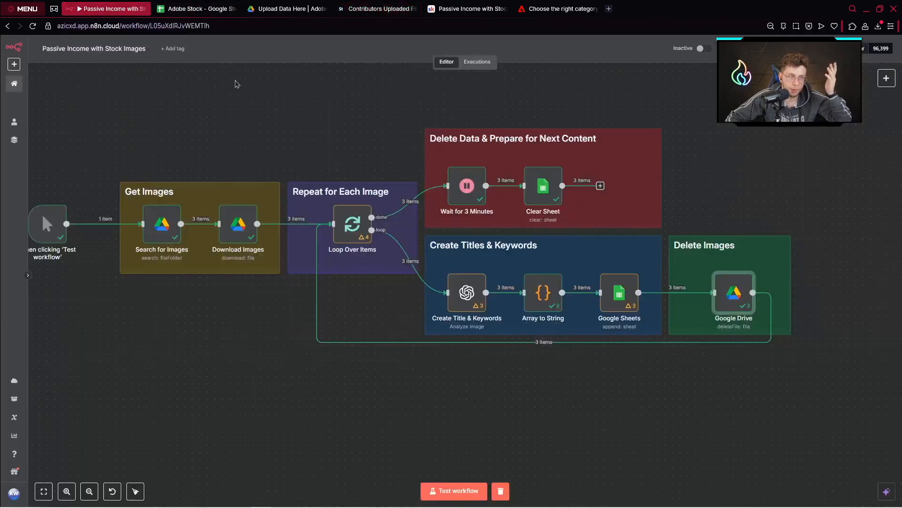
pyautogui.moveTo(546, 211)
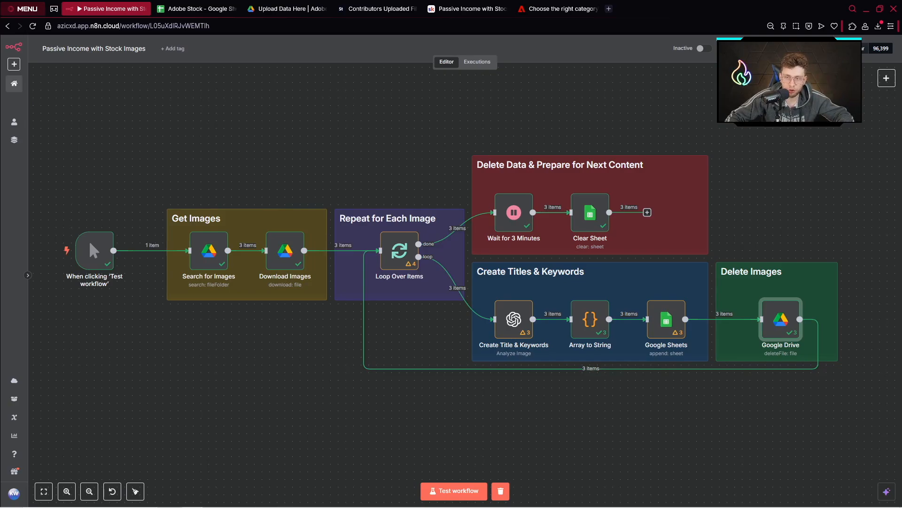
pyautogui.click(286, 8)
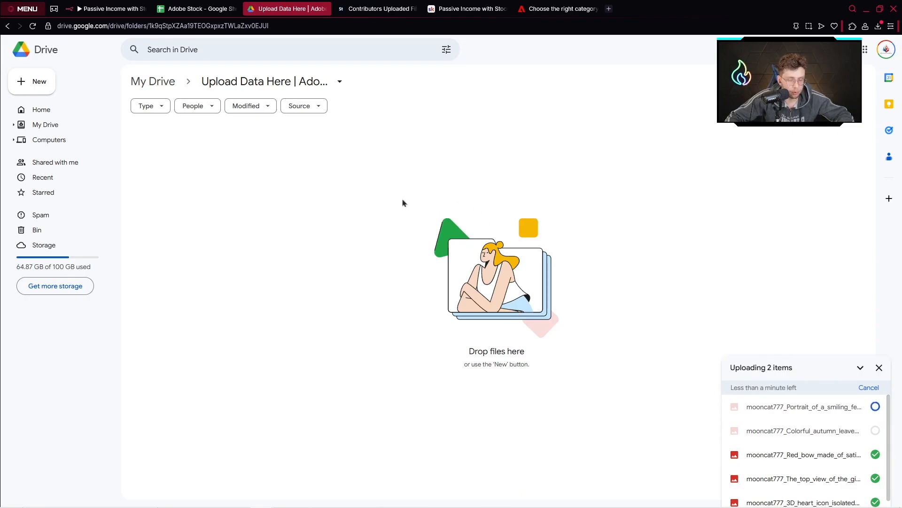
pyautogui.moveTo(399, 221)
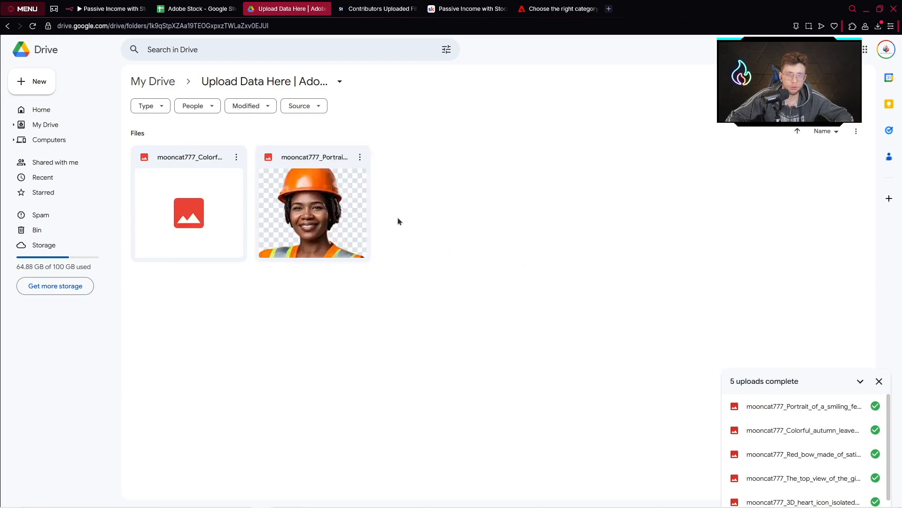
# Switch back to the Passive Income with Stock Images workflow tab in n8n
pyautogui.click(103, 8)
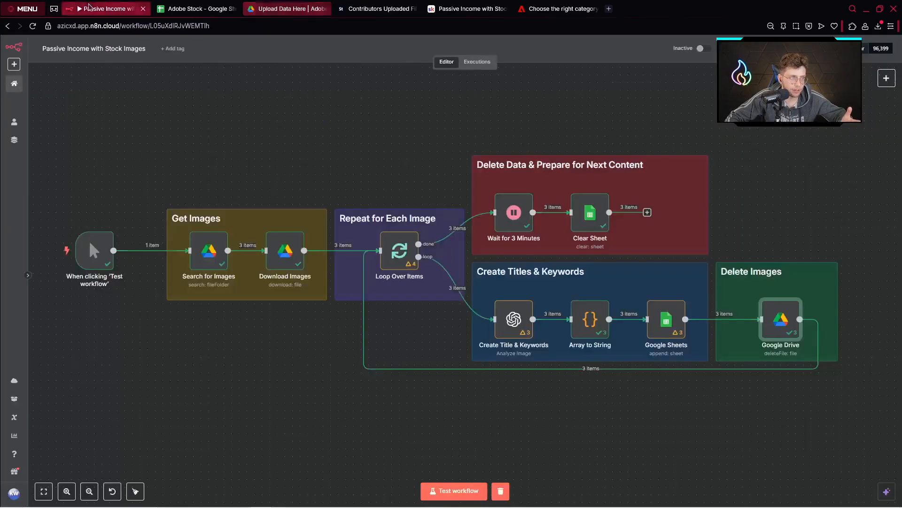
# Run the workflow as a test and check the sheet for the first title and keywords
pyautogui.click(454, 491)
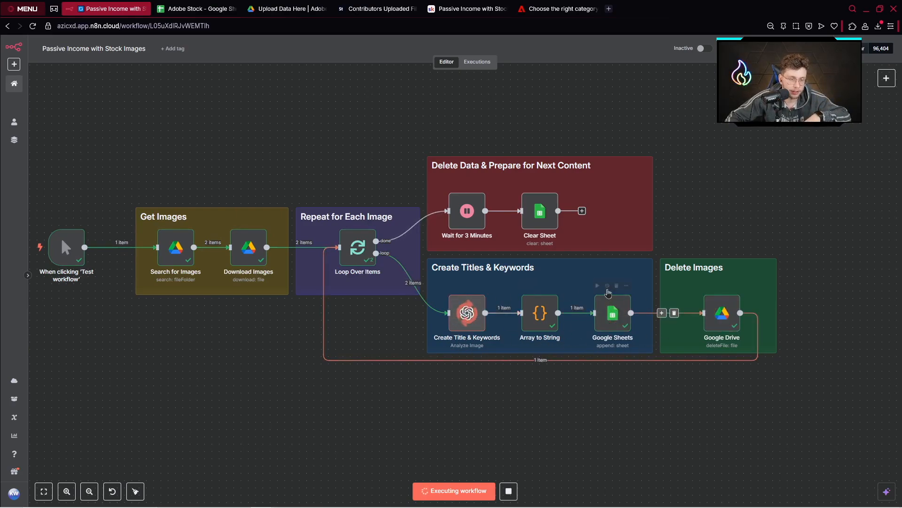
pyautogui.click(196, 9)
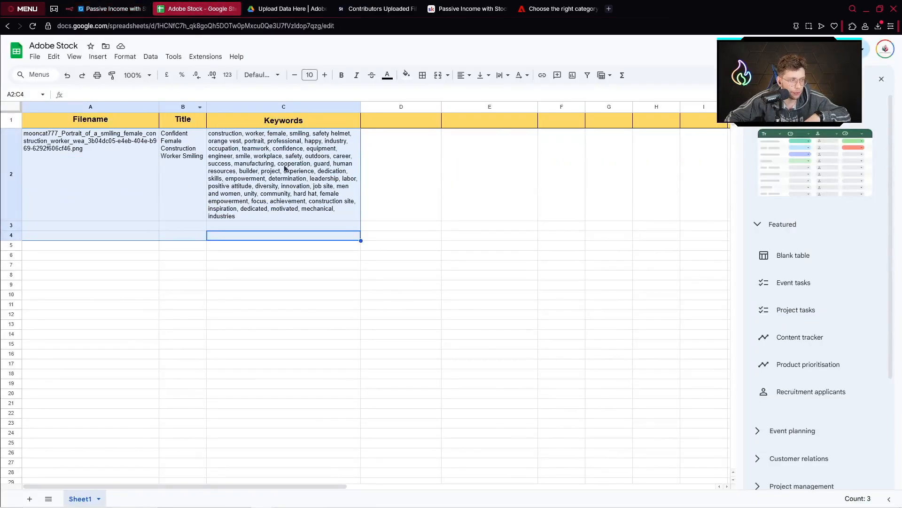
# Alternate between the running workflow and the sheet until the autumn leaves row appears
pyautogui.click(104, 8)
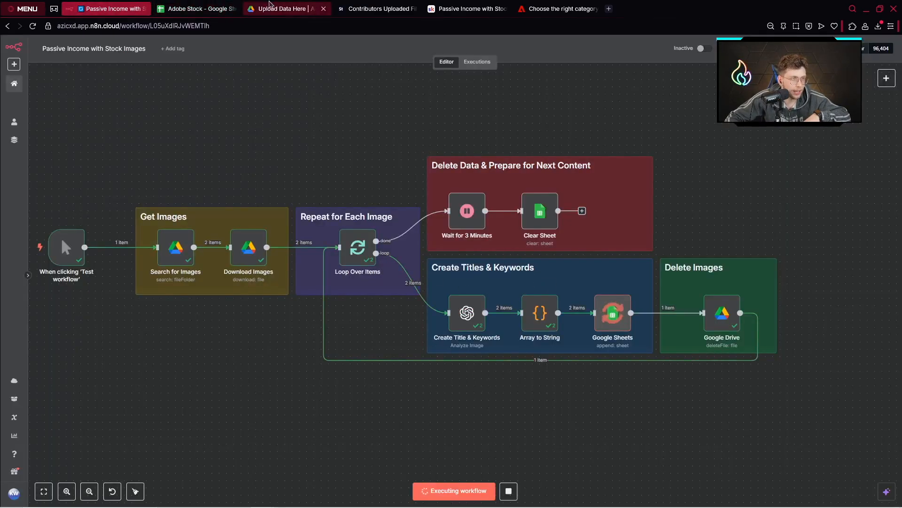
pyautogui.click(196, 8)
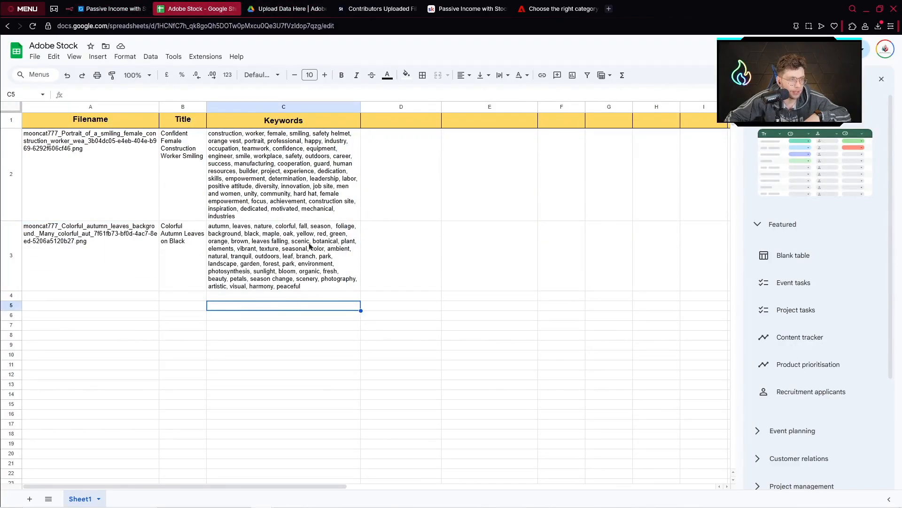
pyautogui.click(107, 8)
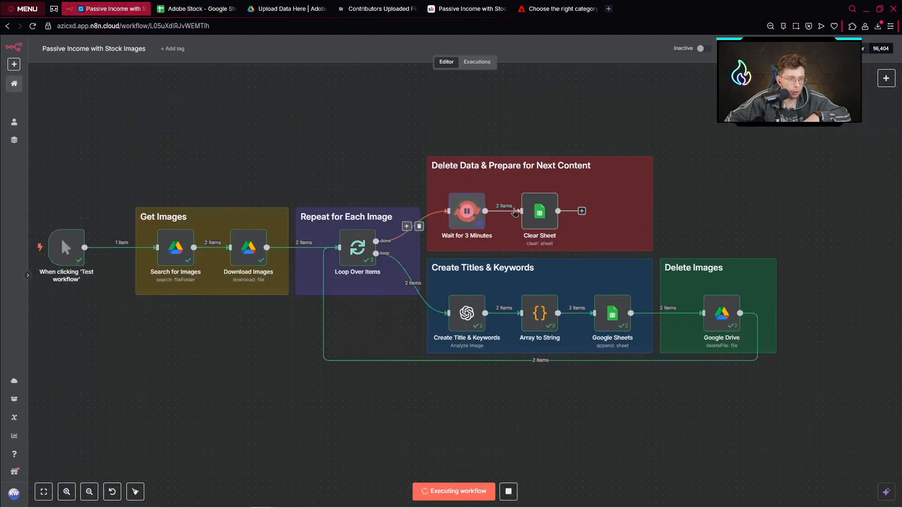
pyautogui.click(286, 8)
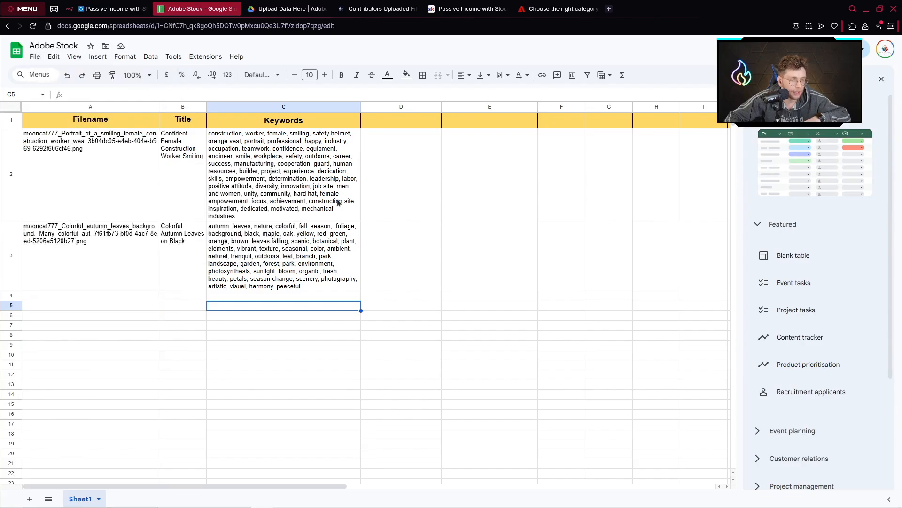
# Open Adobe Stock Contributor's uploaded files and dismiss the resolution-too-small warning
pyautogui.click(377, 8)
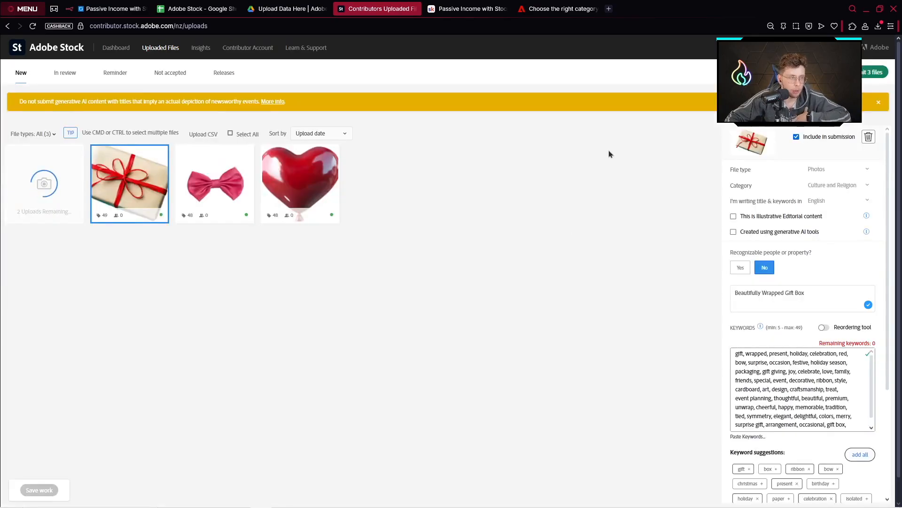
pyautogui.moveTo(446, 244)
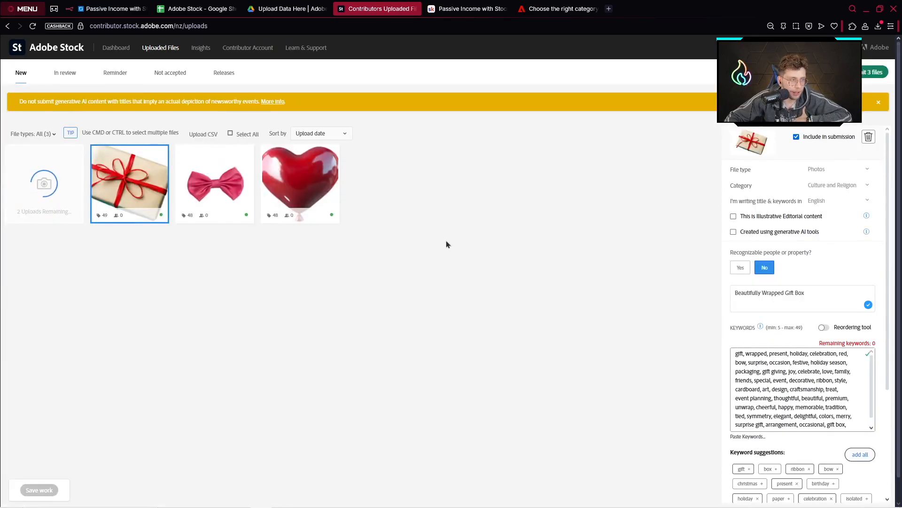
pyautogui.moveTo(449, 243)
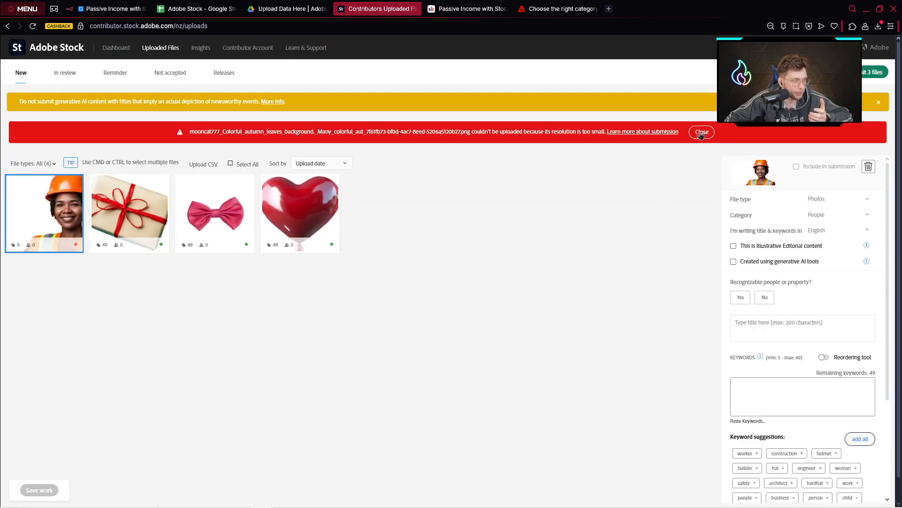
pyautogui.click(700, 131)
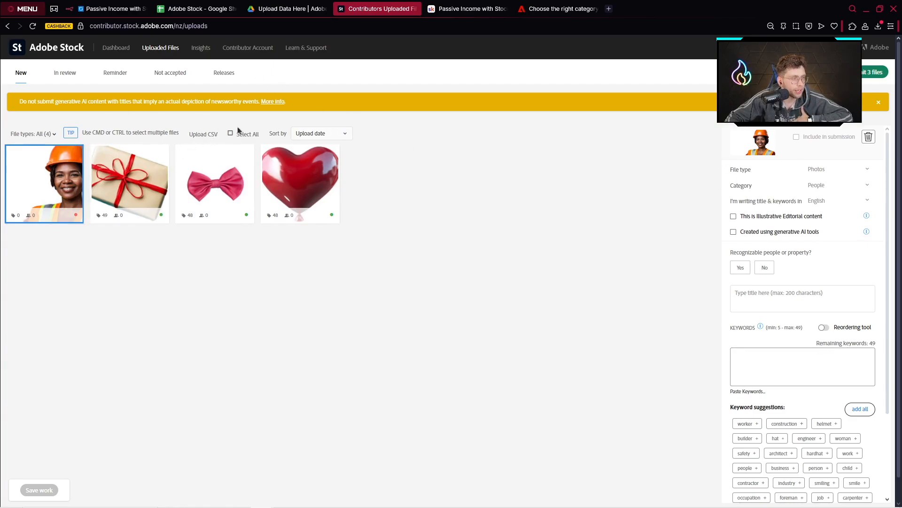
# Upload the metadata CSV so the construction worker image gets its title and keywords
pyautogui.click(203, 134)
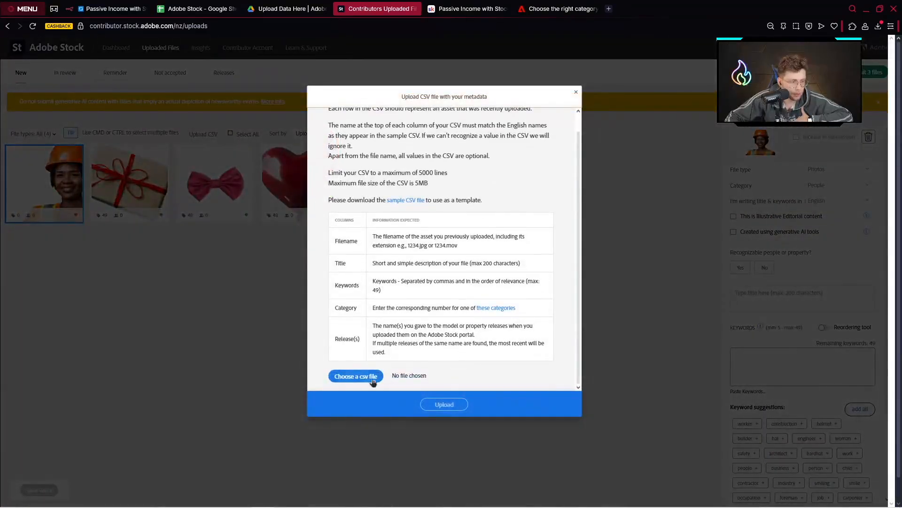
pyautogui.click(355, 375)
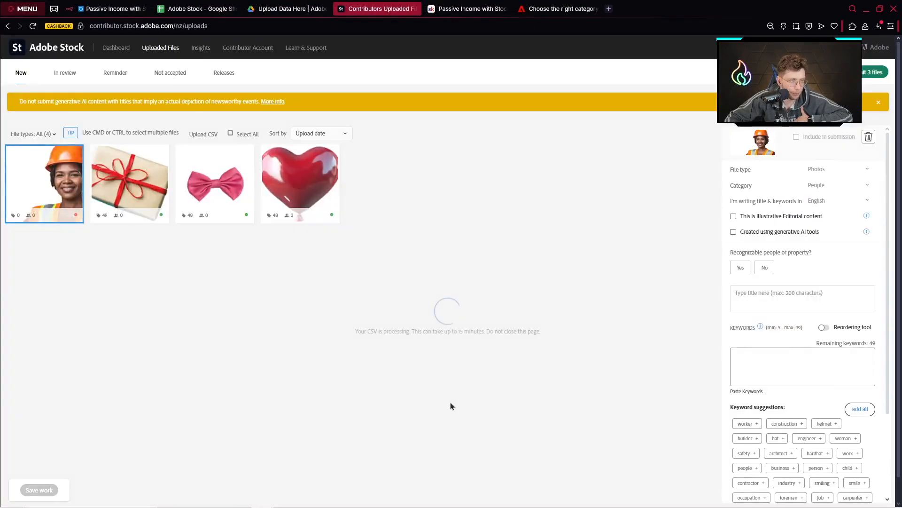
pyautogui.moveTo(282, 250)
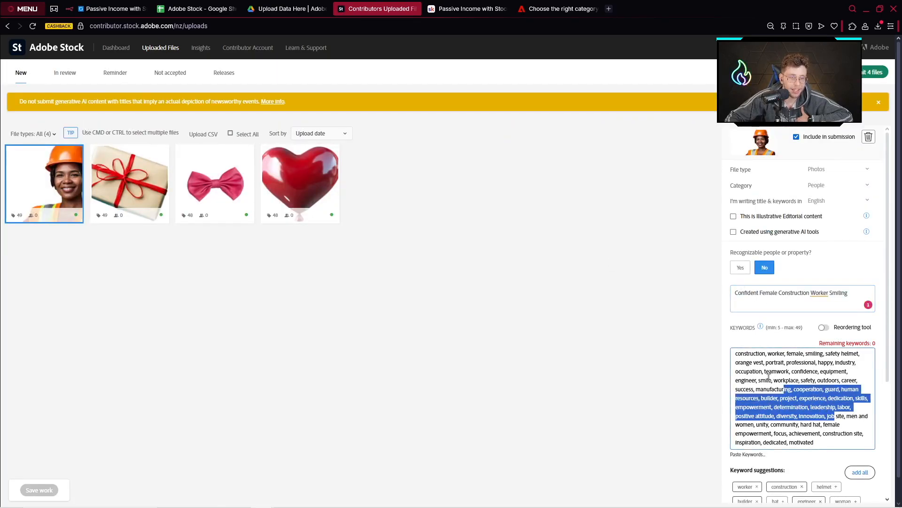
pyautogui.scroll(-3)
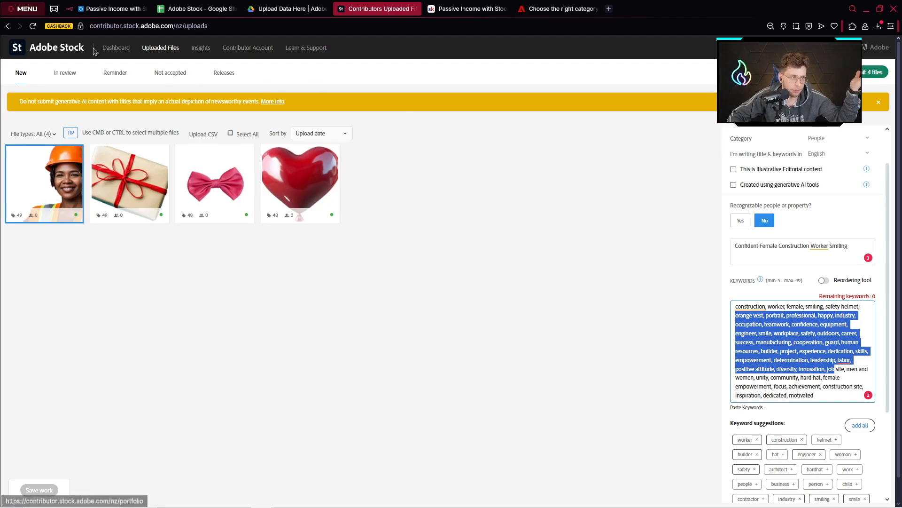
# Review the Contributor dashboard's 149 downloads, $151.04 earnings, trend chart and portfolio
pyautogui.click(116, 48)
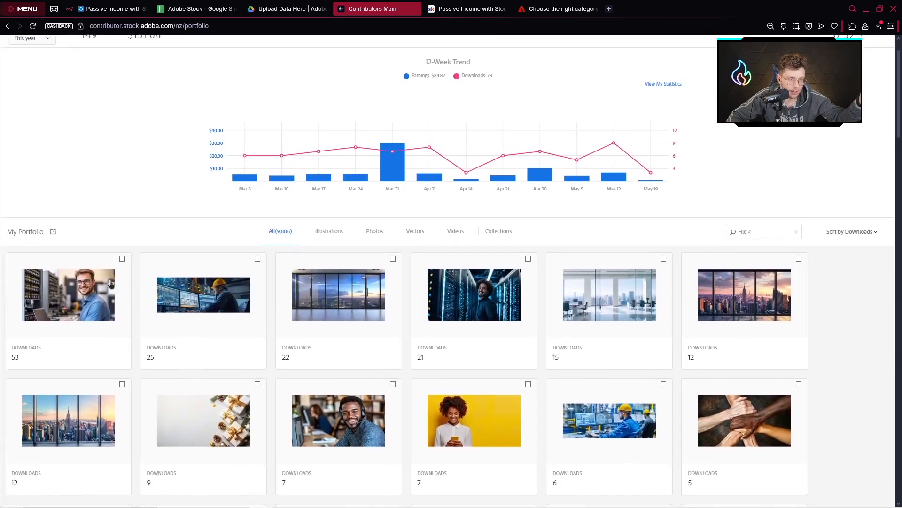
pyautogui.scroll(-3)
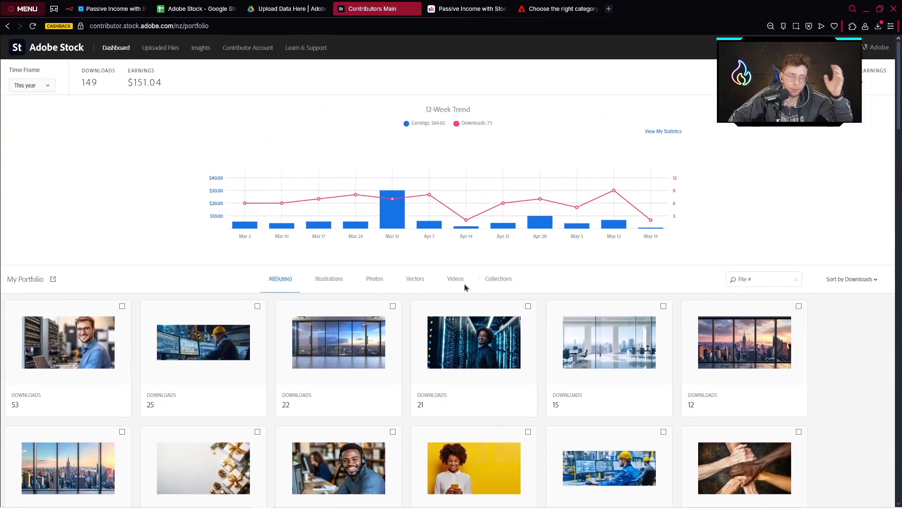
pyautogui.moveTo(457, 298)
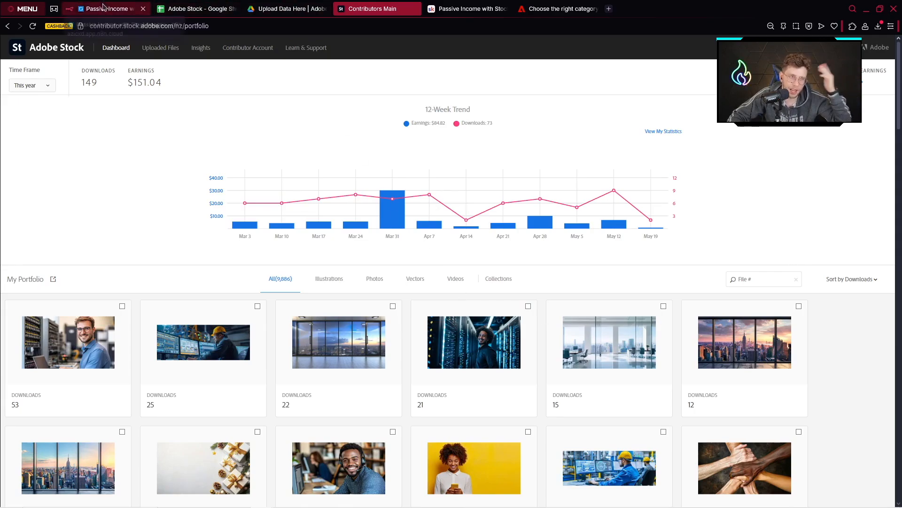
pyautogui.moveTo(106, 8)
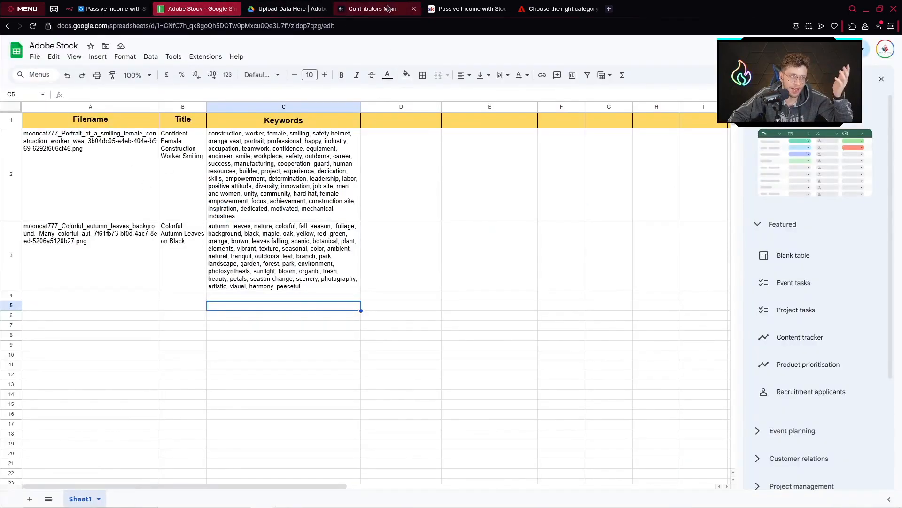
pyautogui.click(374, 9)
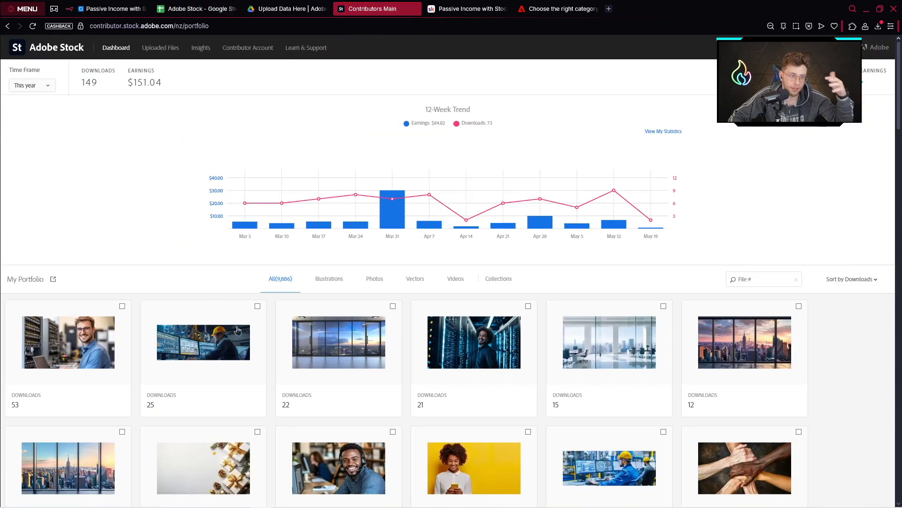
pyautogui.moveTo(361, 300)
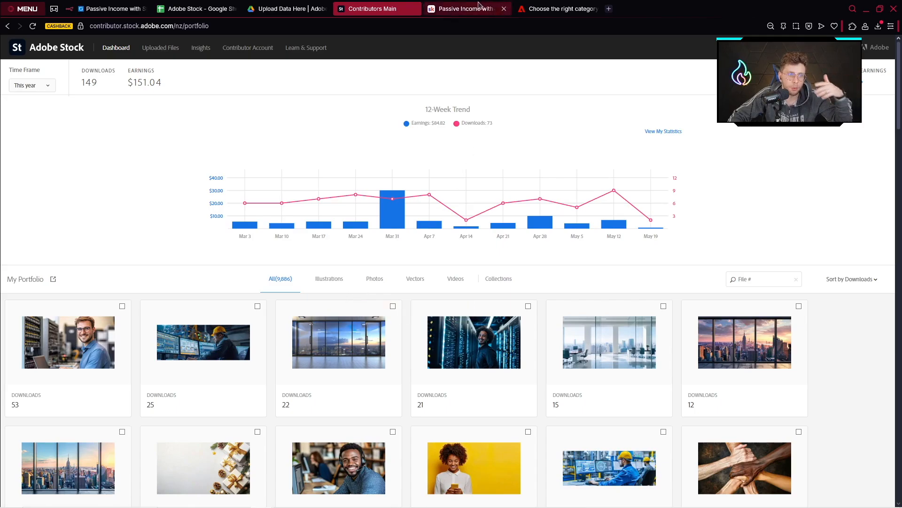
# Browse the Skool classroom lessons like Linkedin Post Generator, ending on the community feed
pyautogui.click(466, 8)
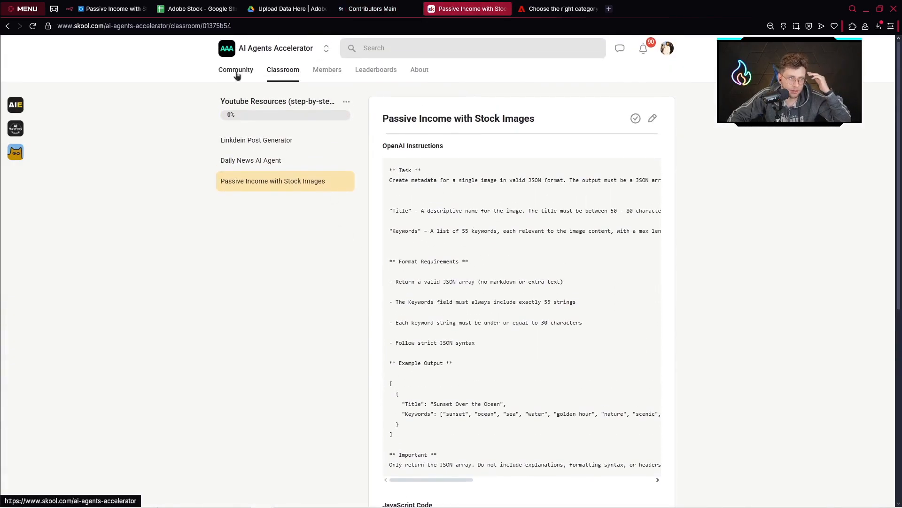
pyautogui.click(235, 69)
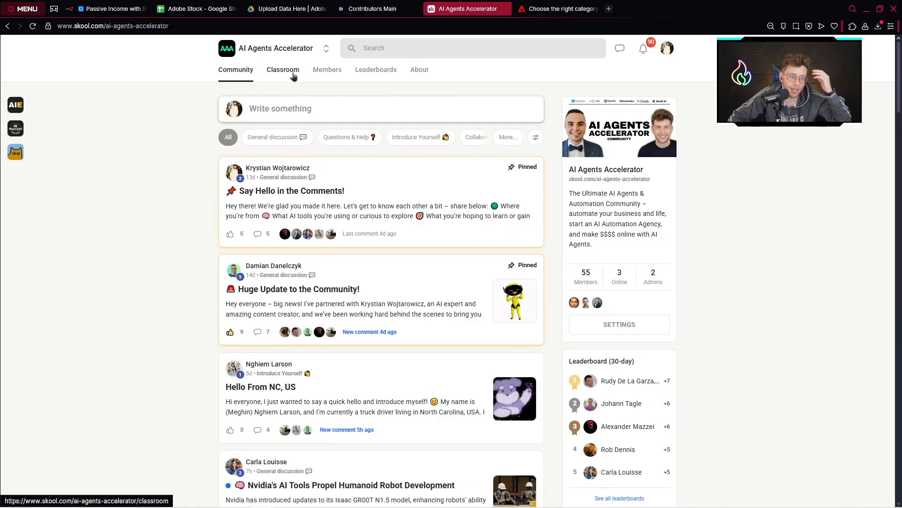
pyautogui.click(282, 69)
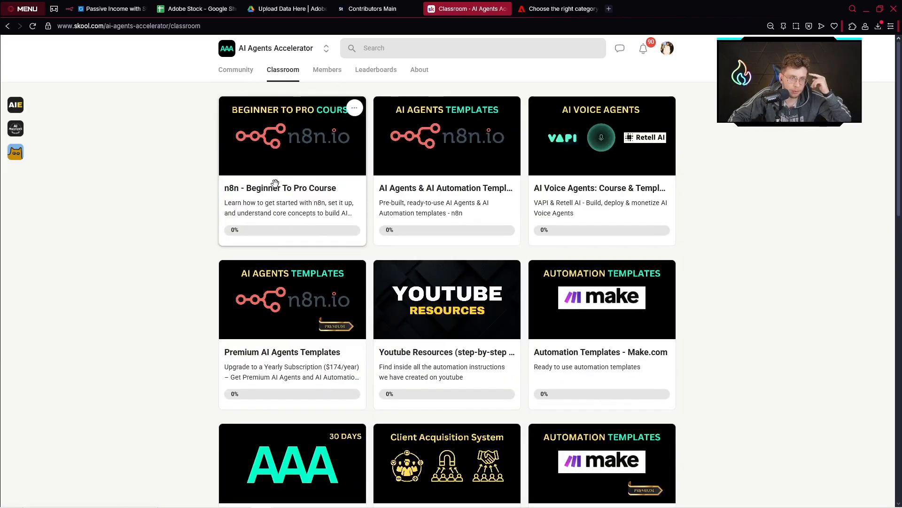
pyautogui.moveTo(604, 237)
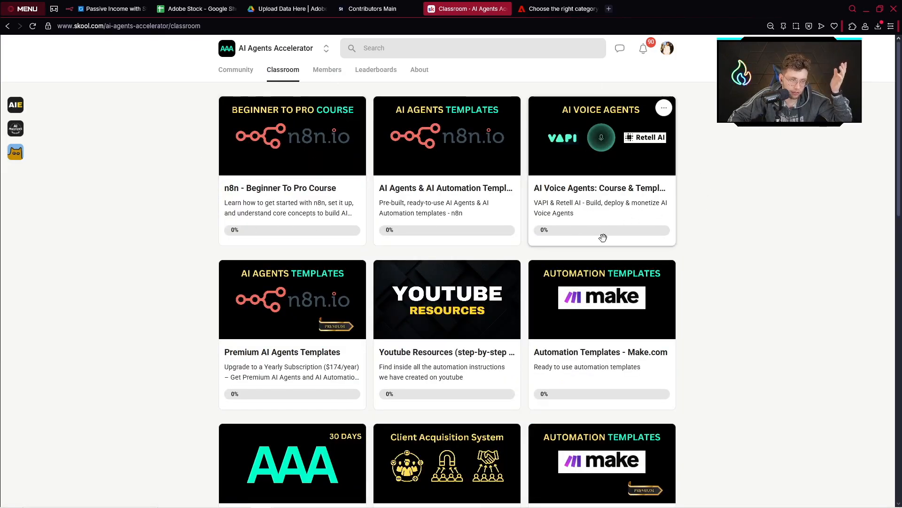
pyautogui.scroll(-3)
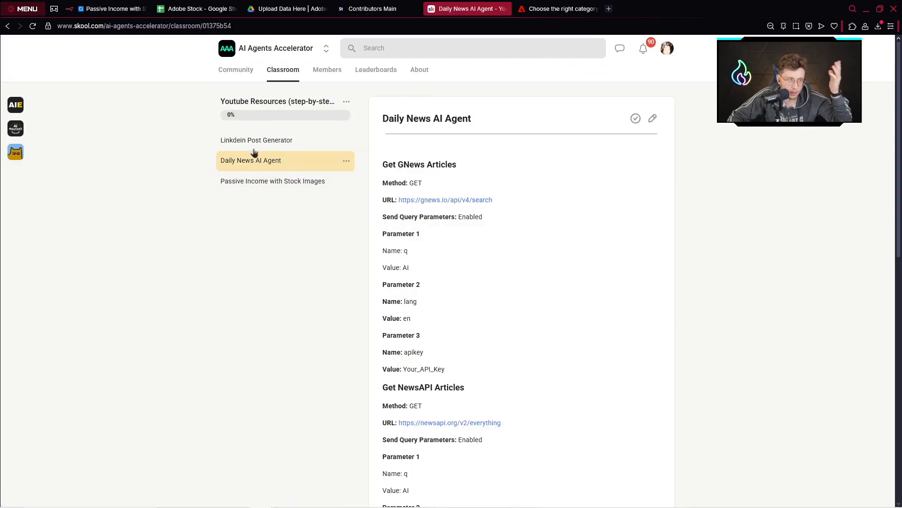
pyautogui.scroll(-3)
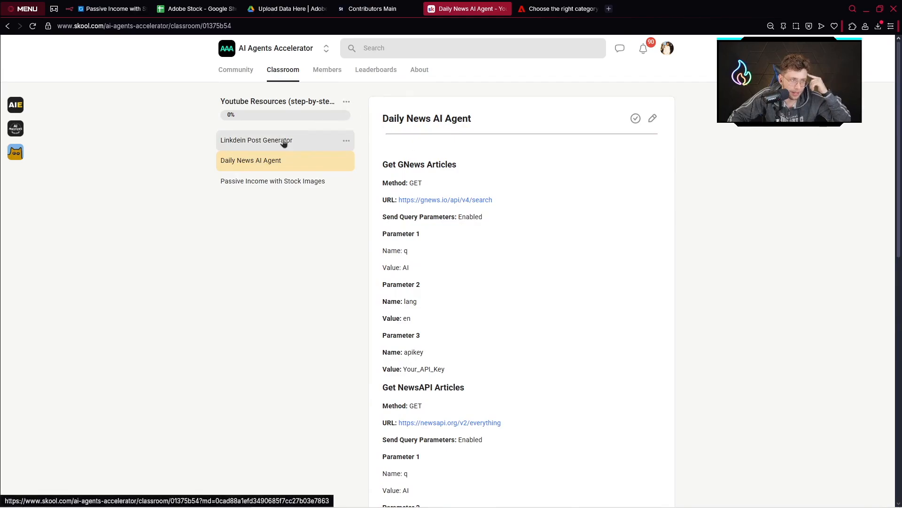
pyautogui.click(256, 140)
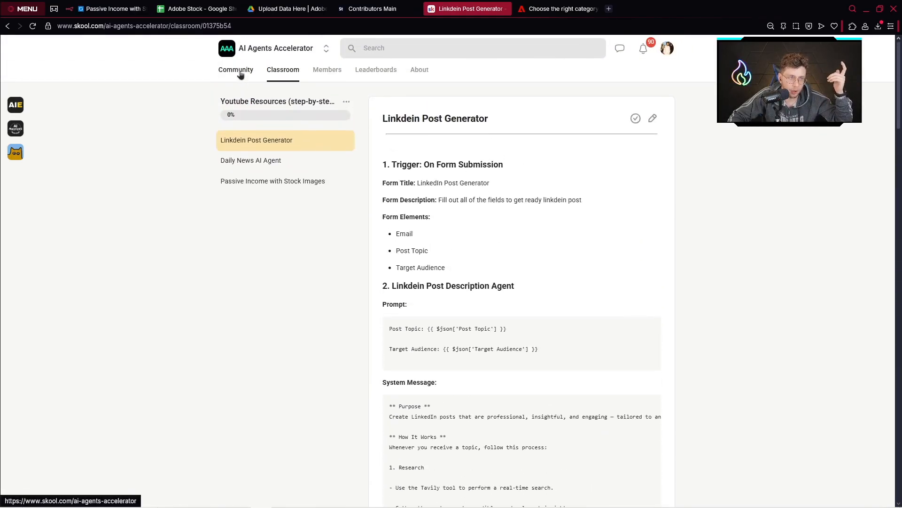
pyautogui.click(235, 69)
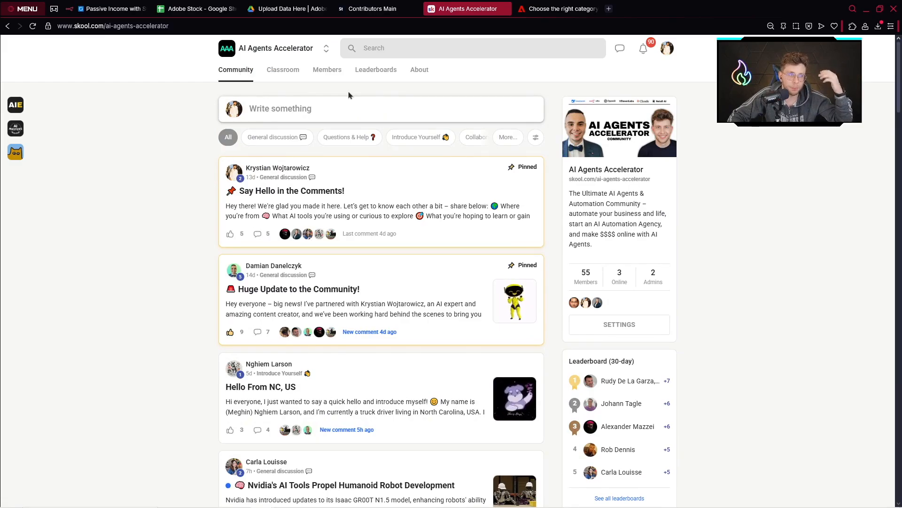
pyautogui.moveTo(282, 69)
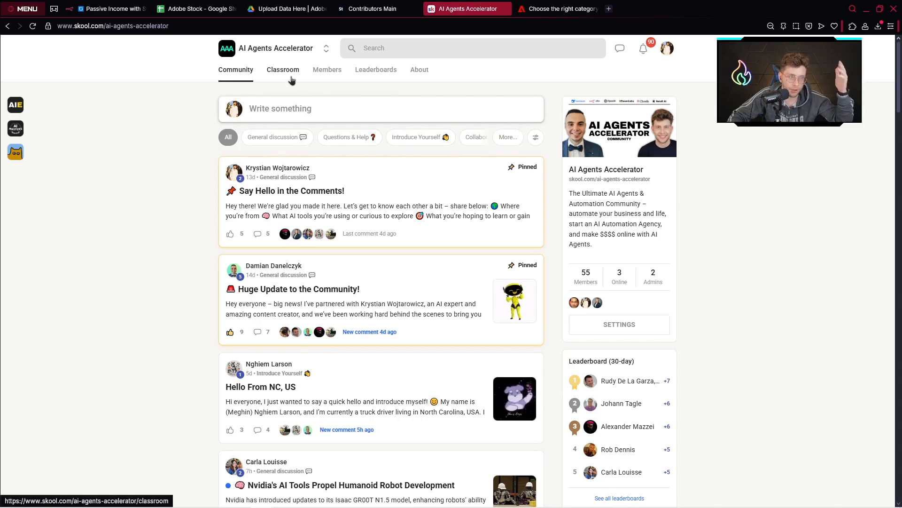